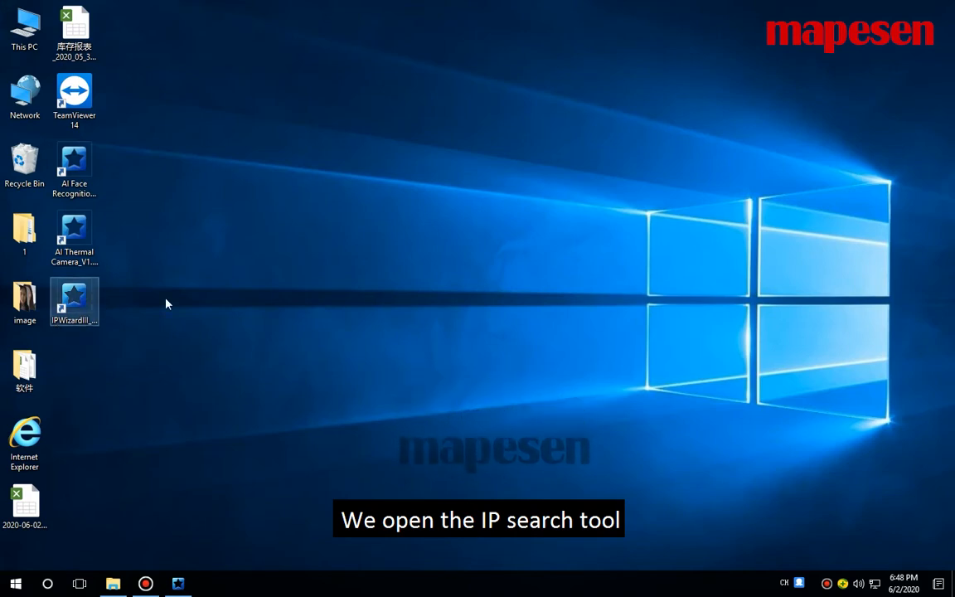
Step: Launch IPWizardIII, search the network, and select the camera found at 192.168.1.18
double_click(73, 303)
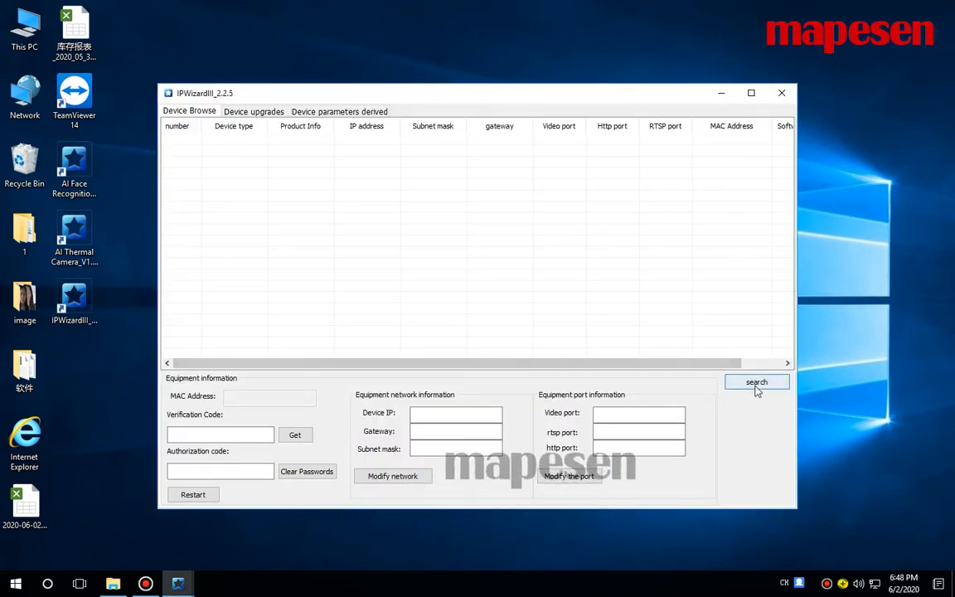
left_click(756, 382)
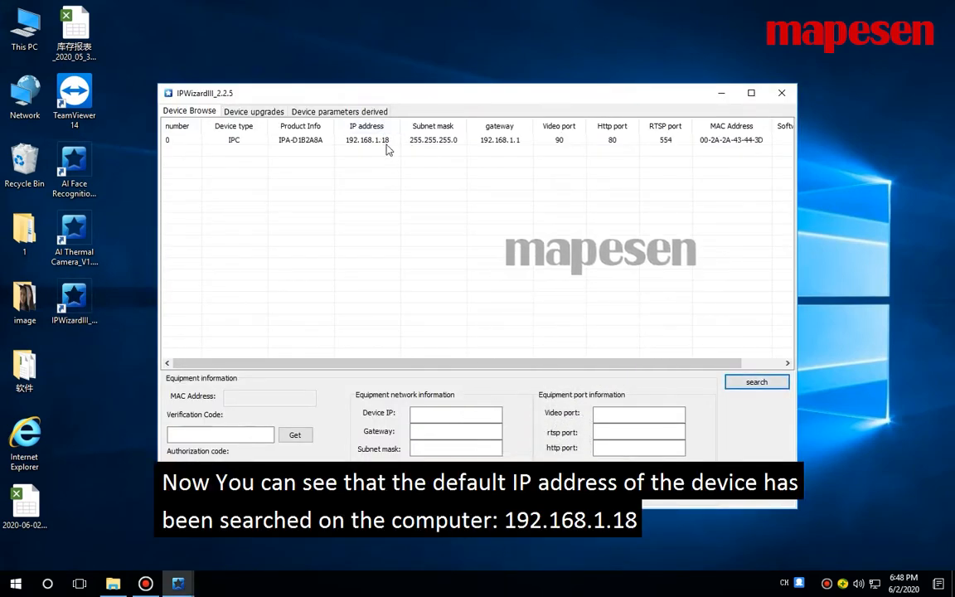
left_click(366, 139)
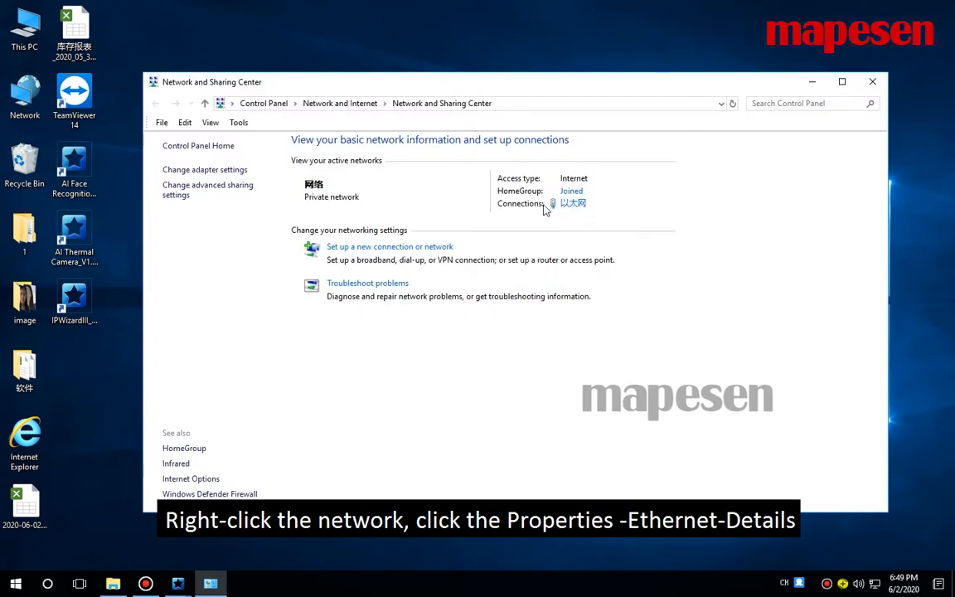
Step: Check the Ethernet details showing the computer at 192.168.0.88, then close Network and Sharing Center
left_click(573, 203)
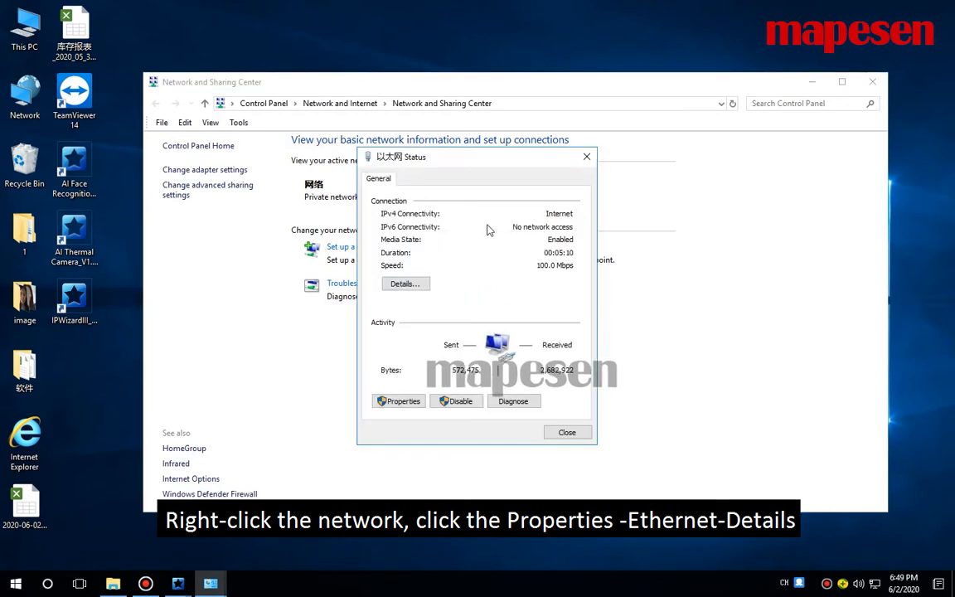
left_click(403, 283)
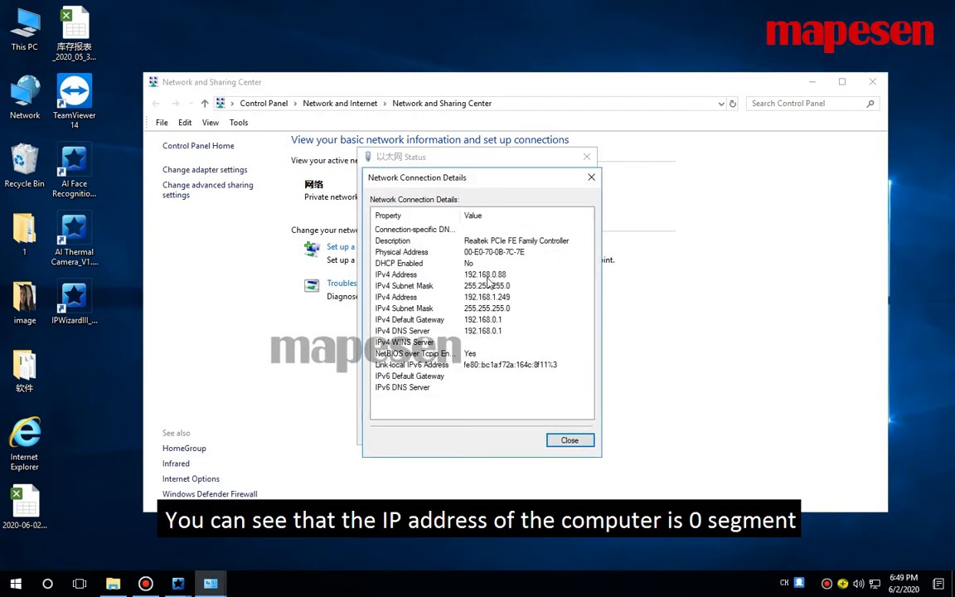
left_click(481, 319)
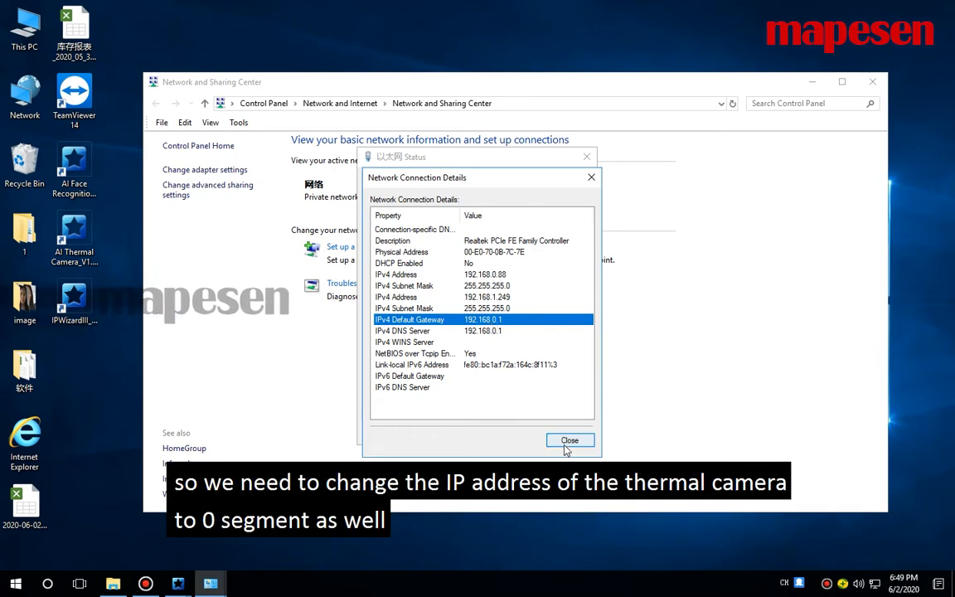
left_click(569, 440)
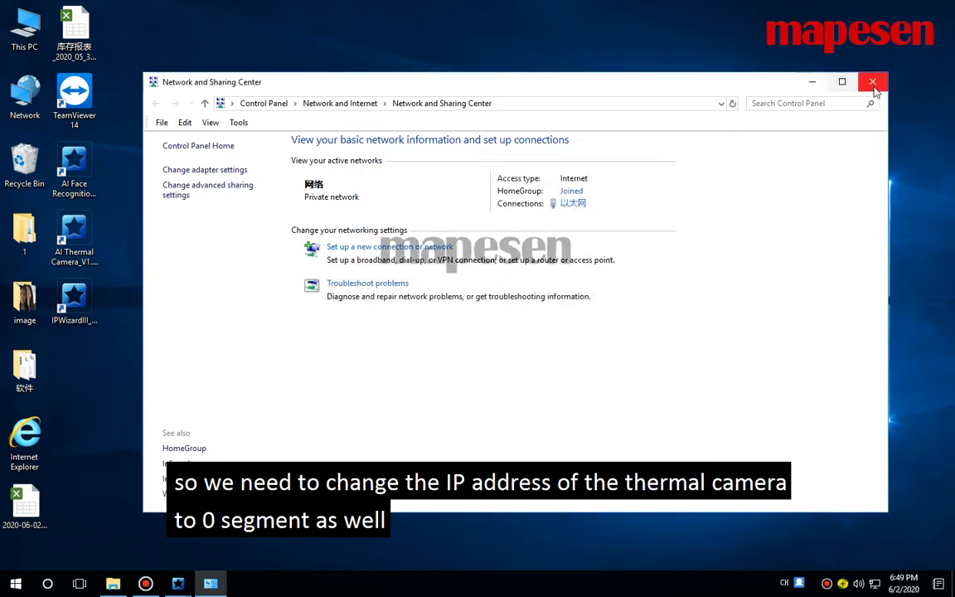
left_click(872, 82)
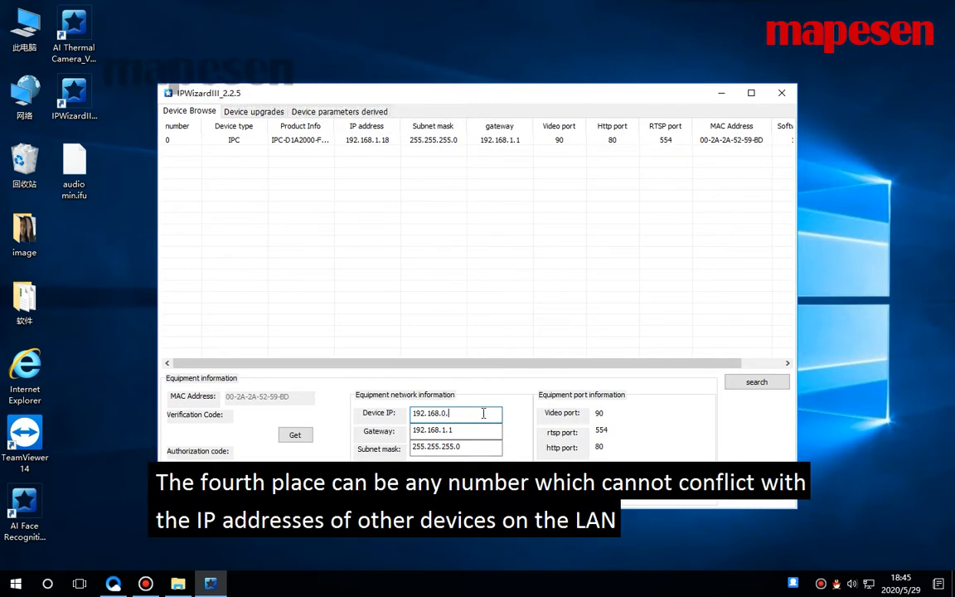
Step: Apply camera IP 192.168.0.9 with gateway 192.168.0.1, re-search to verify, then close IPWizardIII
type("9")
left_click(456, 431)
type("0")
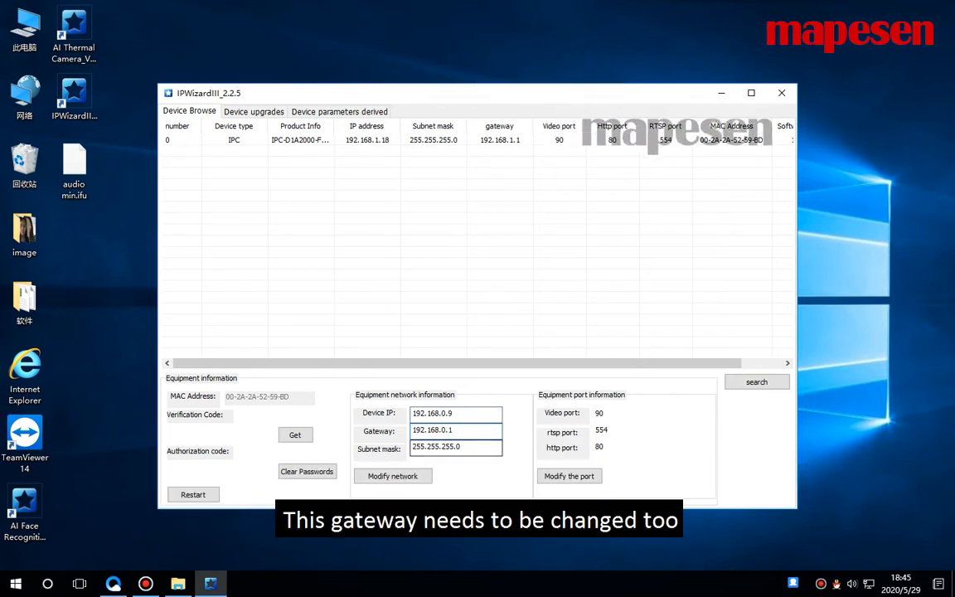
left_click(392, 475)
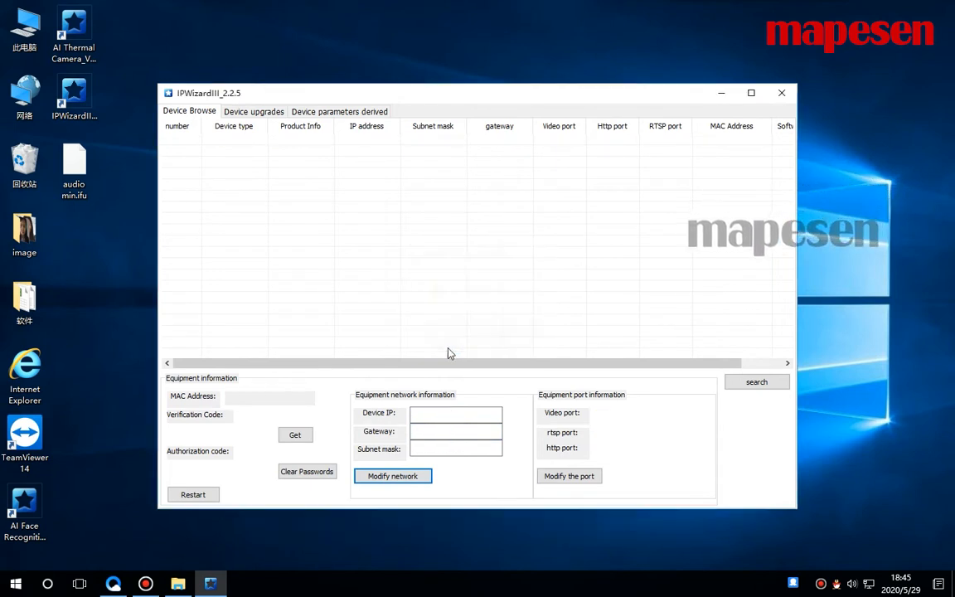
left_click(756, 381)
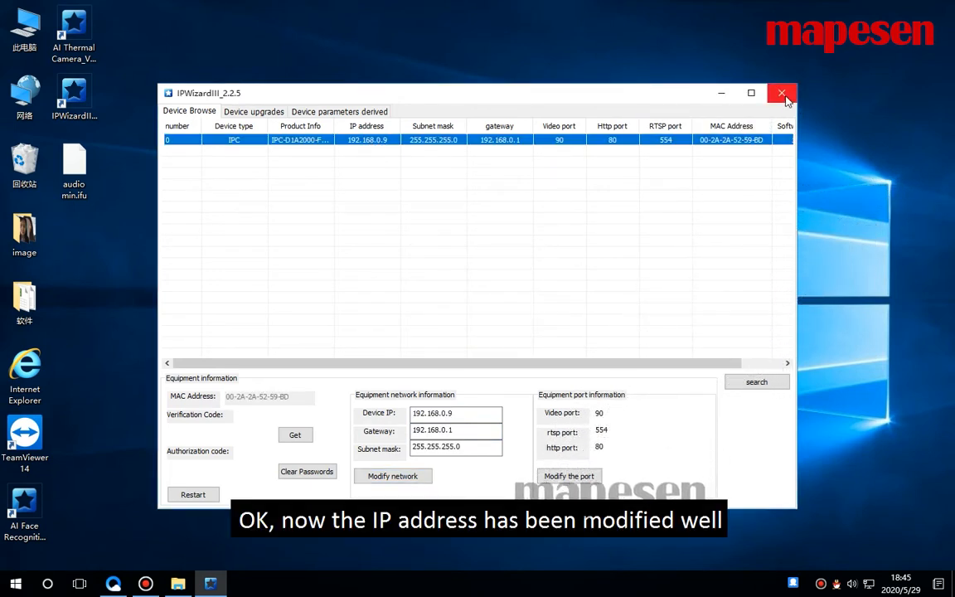
left_click(781, 92)
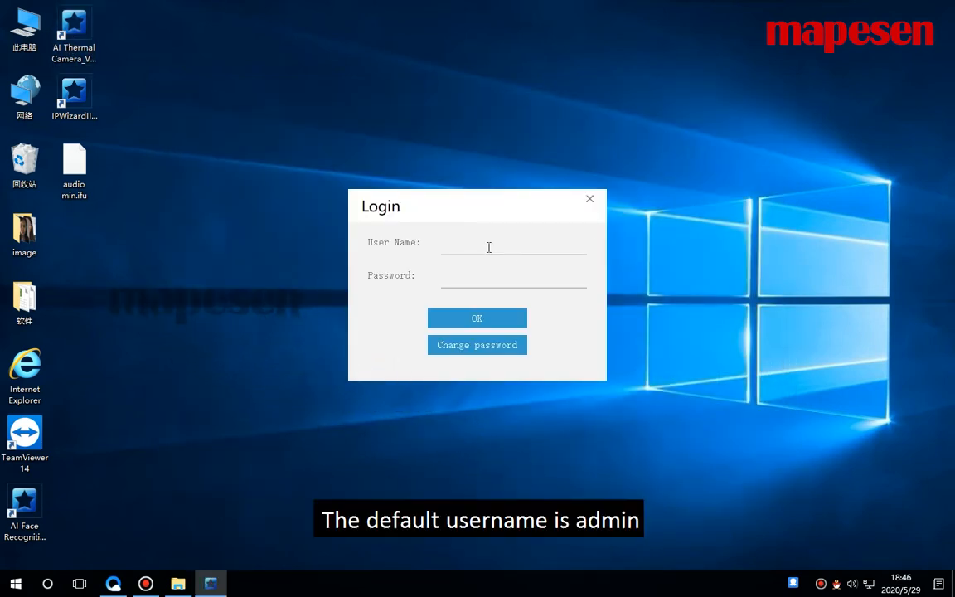
Step: Log in as admin and connect the client to the camera at 192.168.0.9
type("admin")
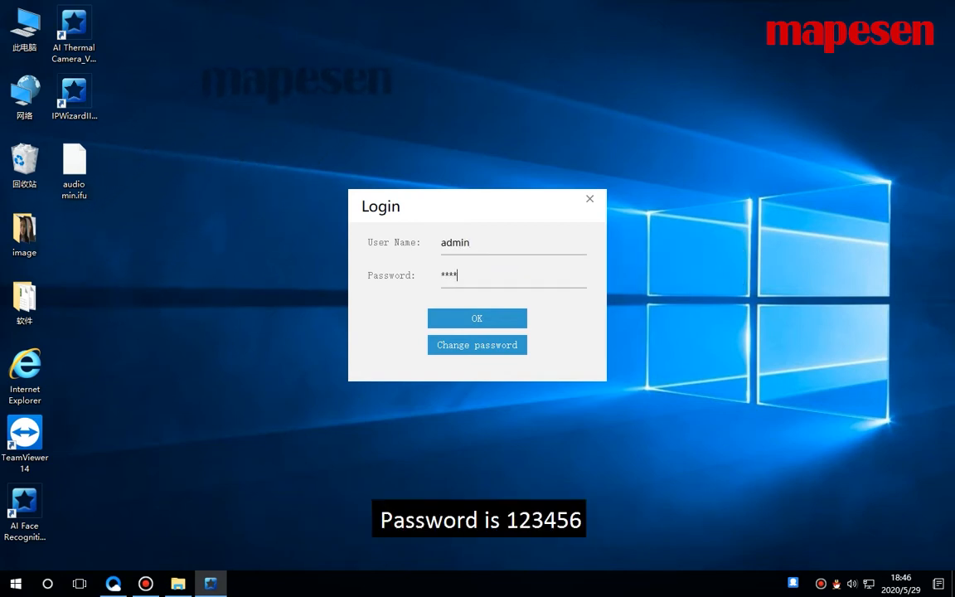
left_click(477, 319)
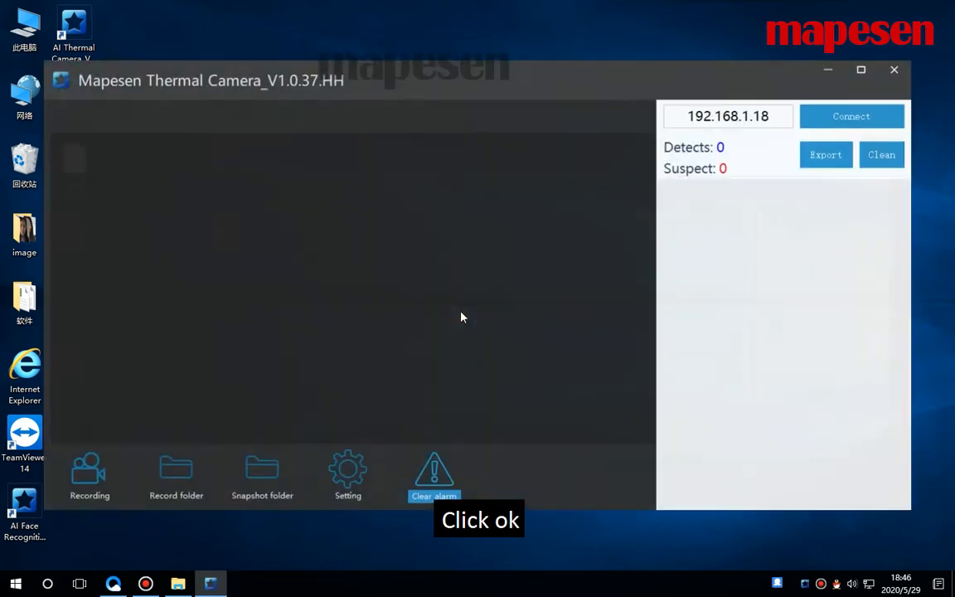
left_click(728, 116)
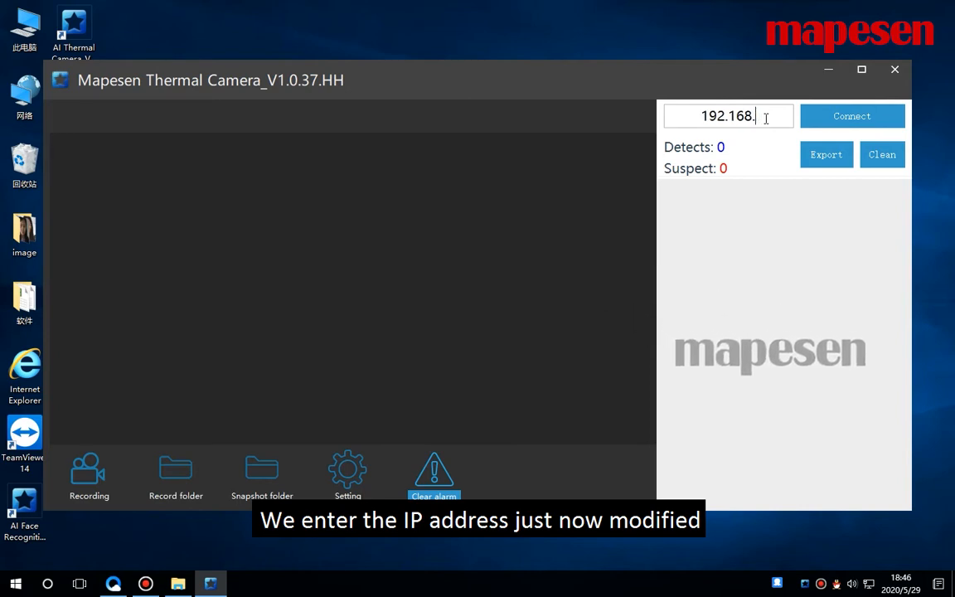
type("0.9")
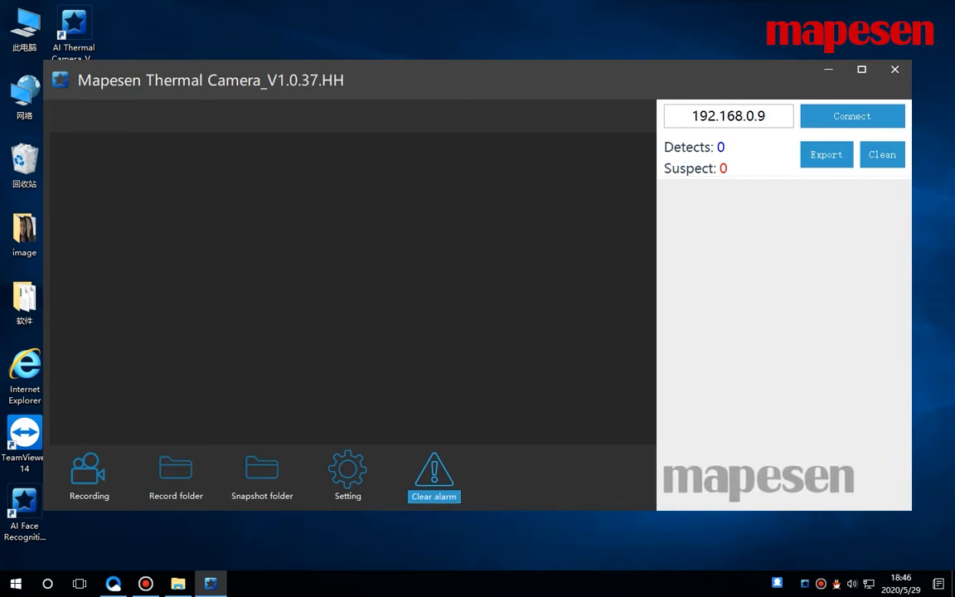
left_click(851, 115)
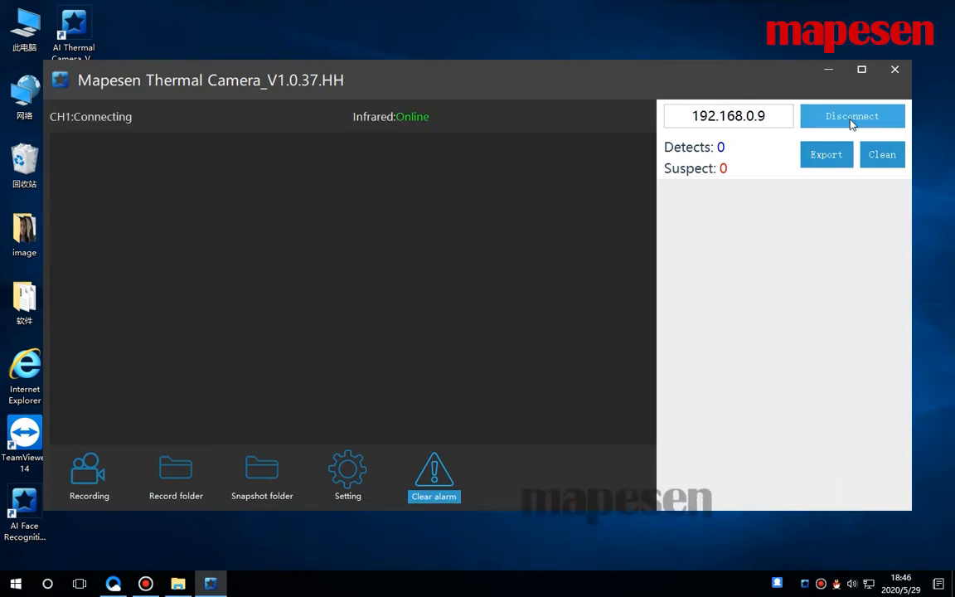
left_click(852, 116)
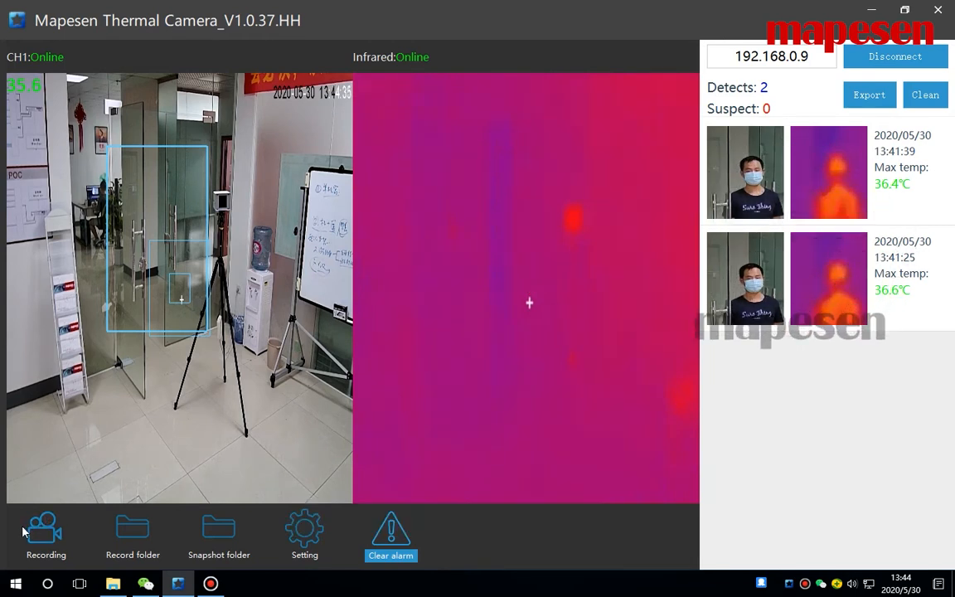
mouse_move(45, 530)
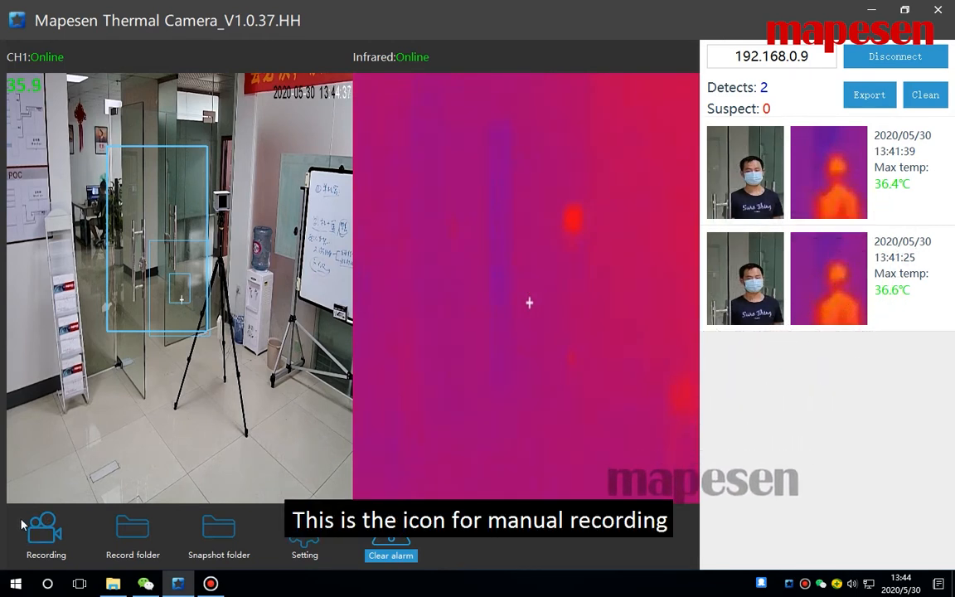
mouse_move(133, 531)
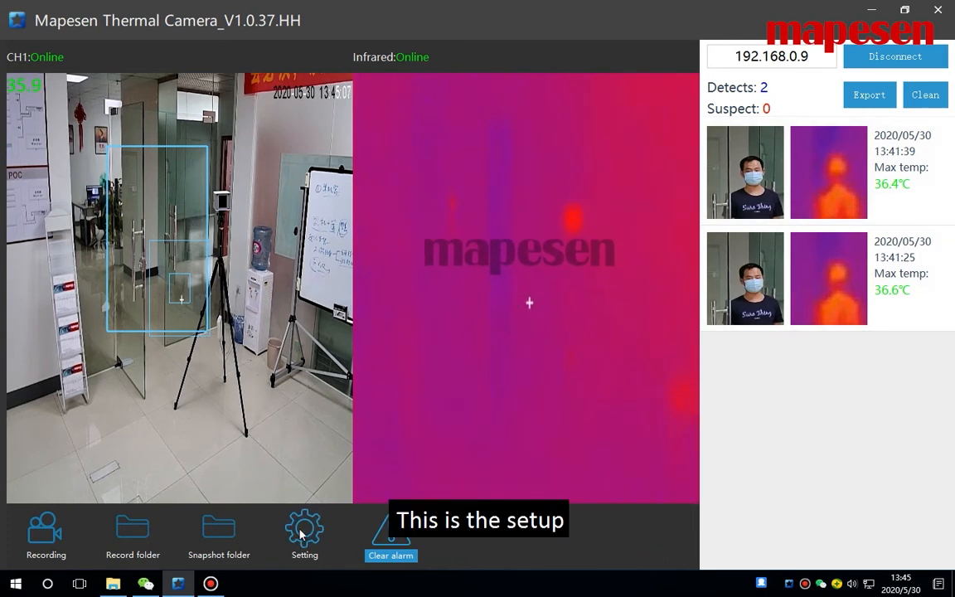
mouse_move(390, 539)
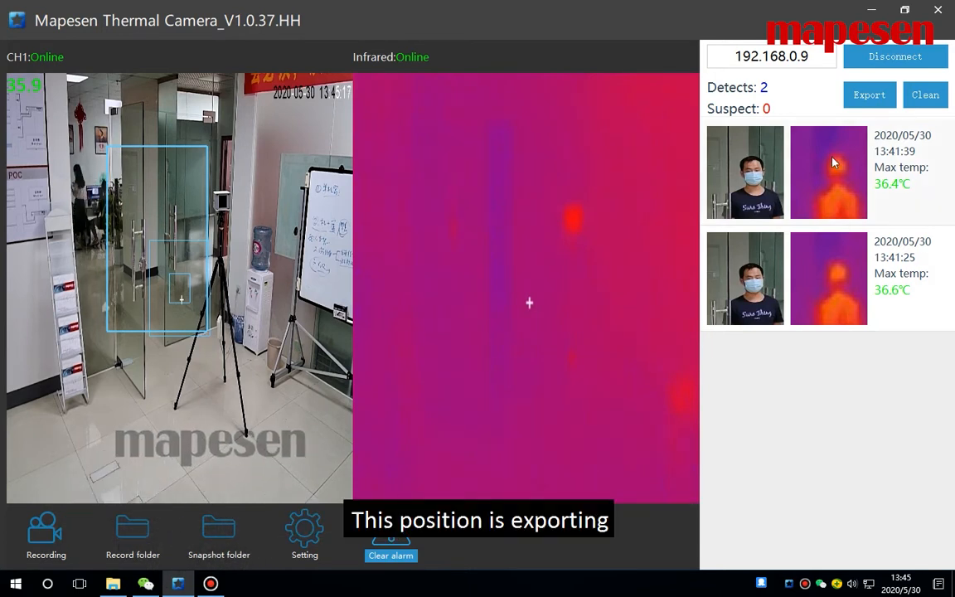
Step: Export the two detection records to the Desktop and dismiss the success message
left_click(868, 94)
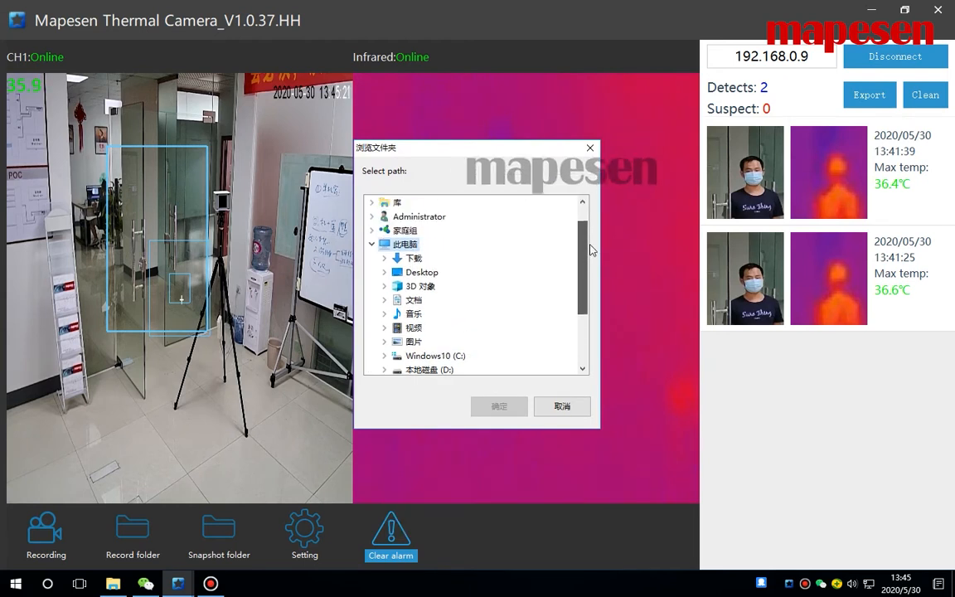
scroll("up", 3)
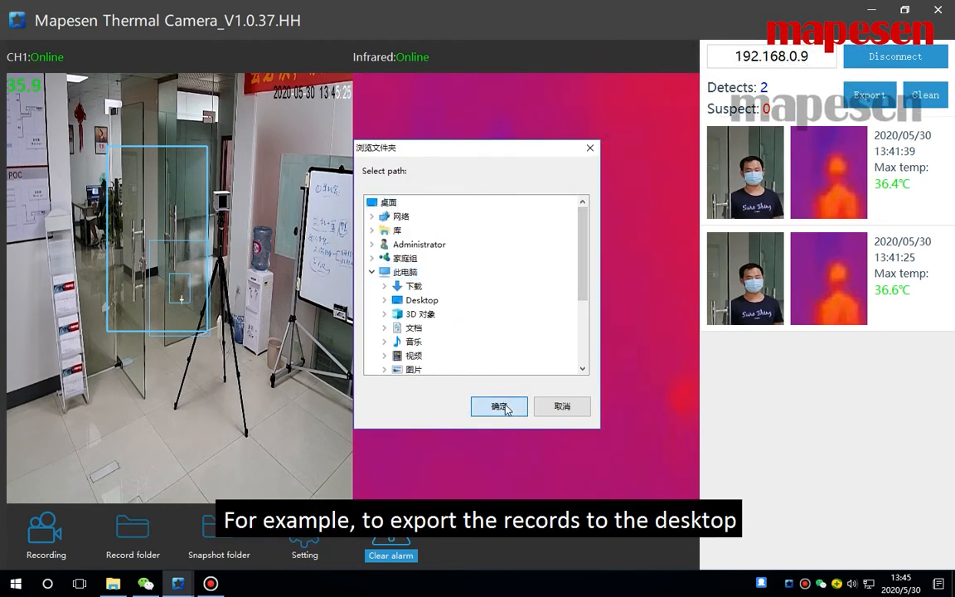
left_click(498, 406)
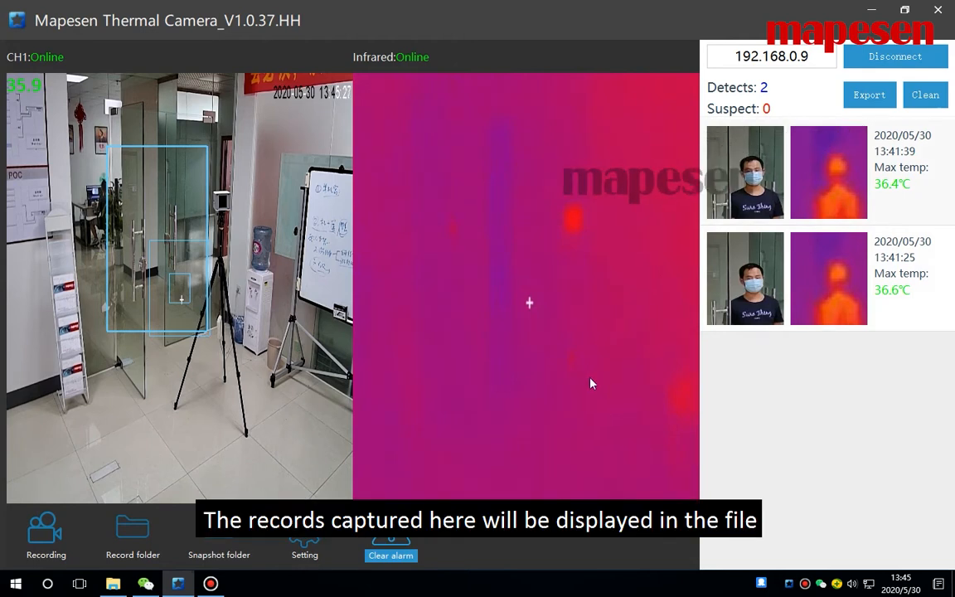
left_click(868, 94)
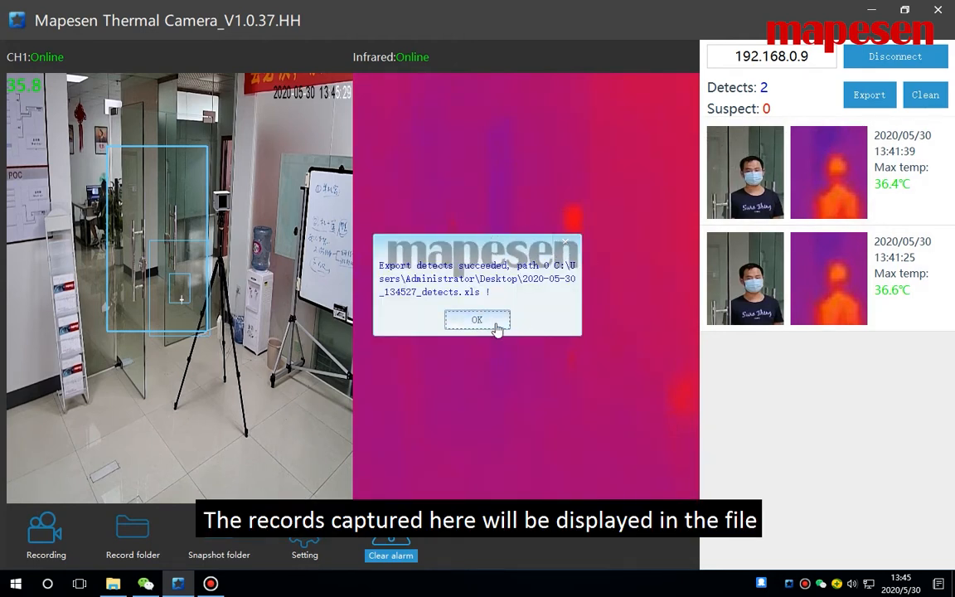
left_click(477, 320)
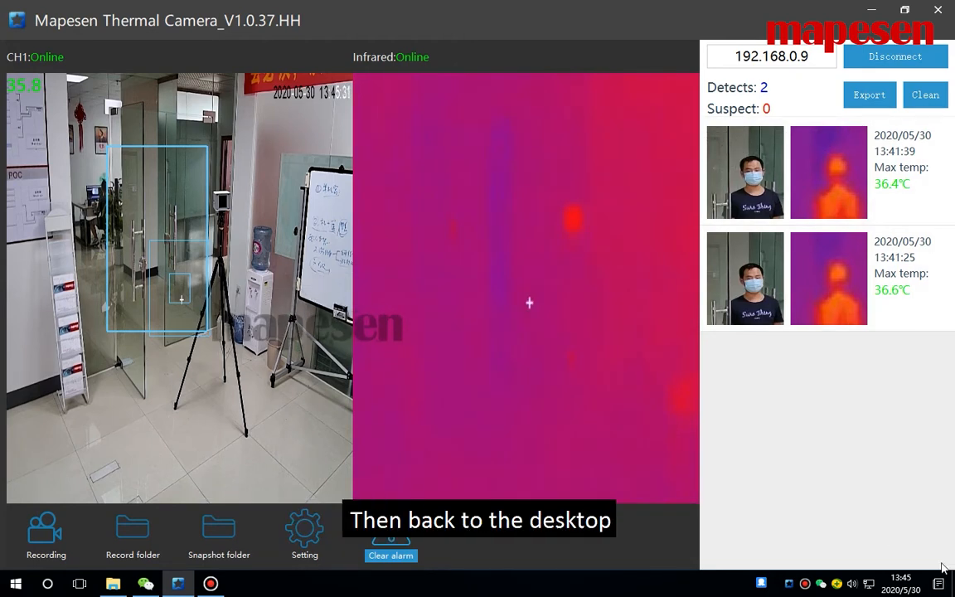
Step: Open 2020-05-30_134527_detects.xls from the desktop to review it, then return to the camera client
left_click(871, 9)
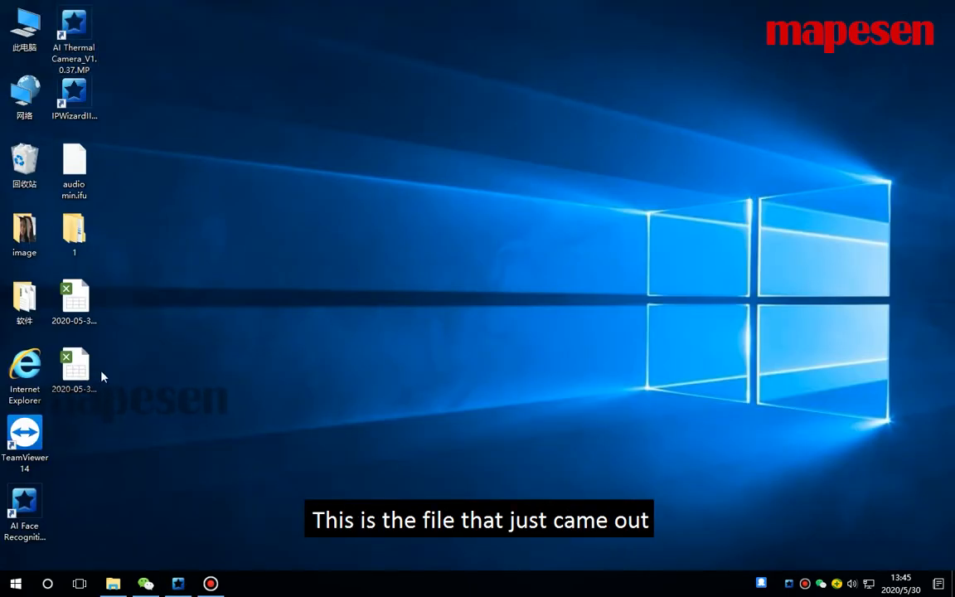
double_click(75, 373)
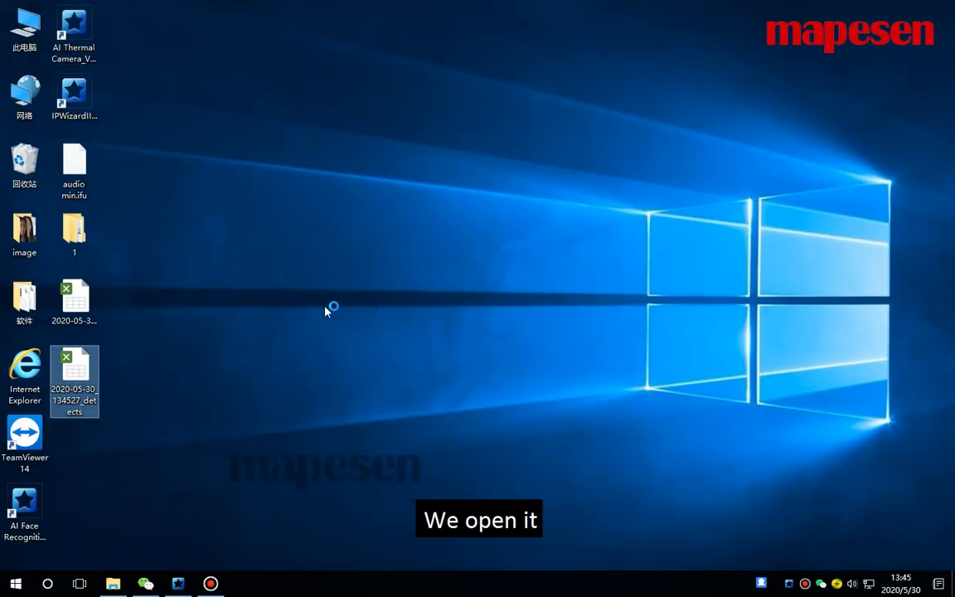
double_click(74, 381)
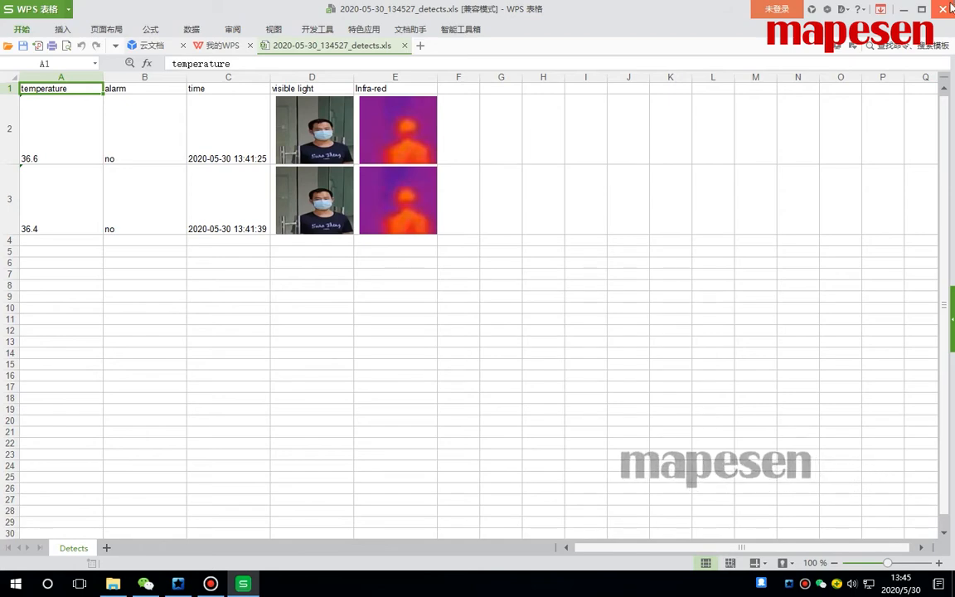
left_click(942, 9)
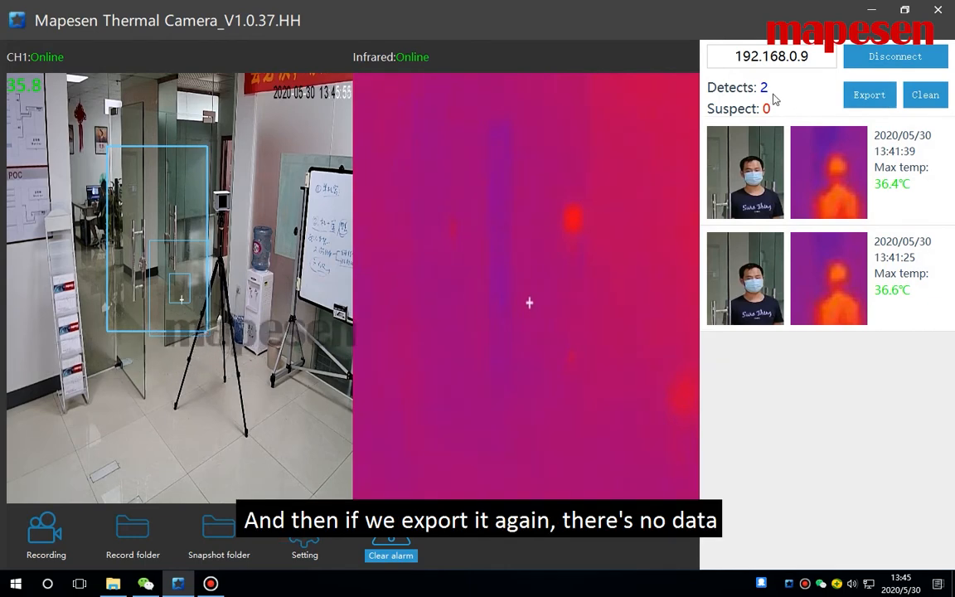
mouse_move(829, 88)
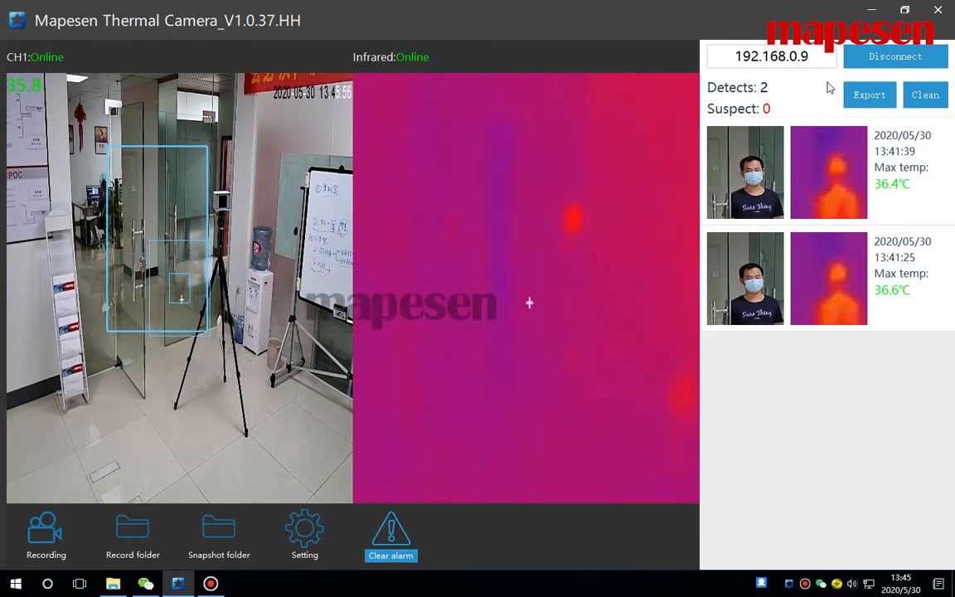
Step: Clean out the recorded detection list
left_click(304, 535)
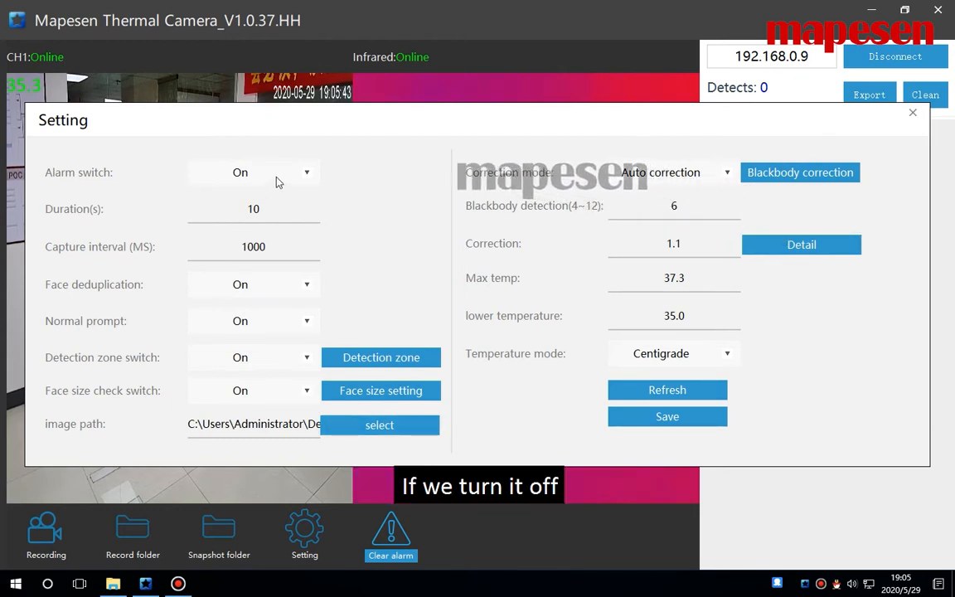
Step: Review the Alarm switch options and keep the Detection zone switch On
left_click(307, 172)
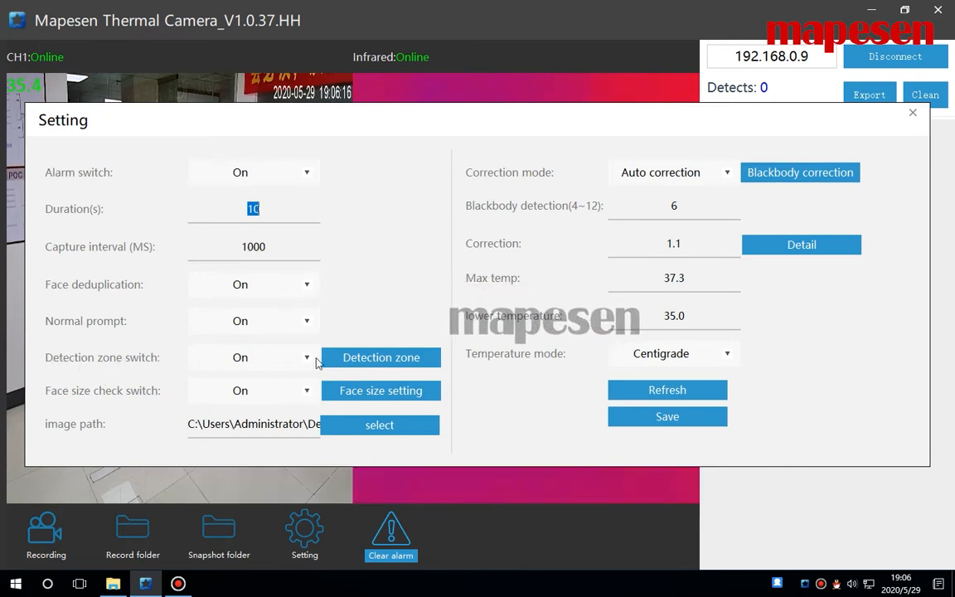
left_click(307, 357)
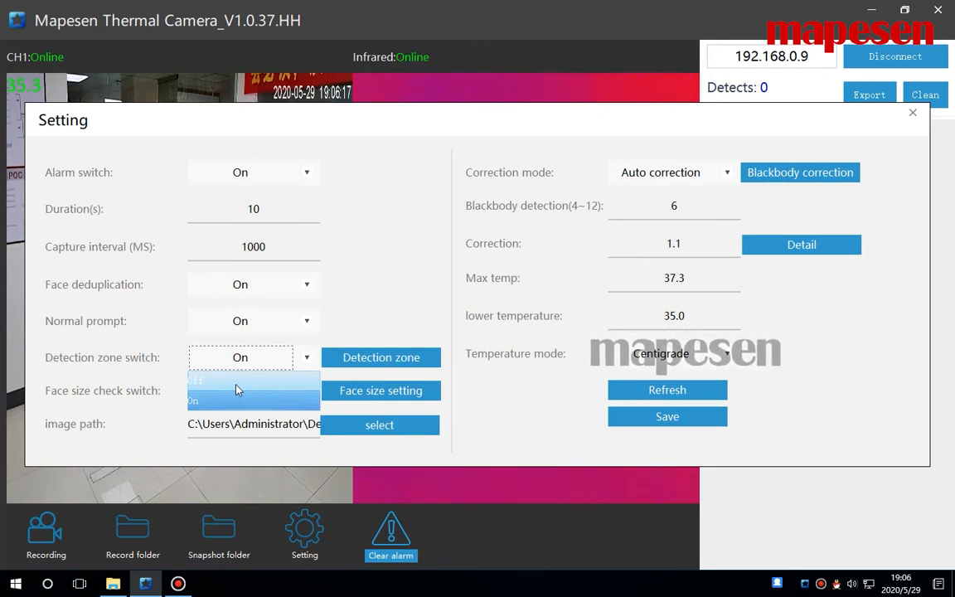
left_click(196, 380)
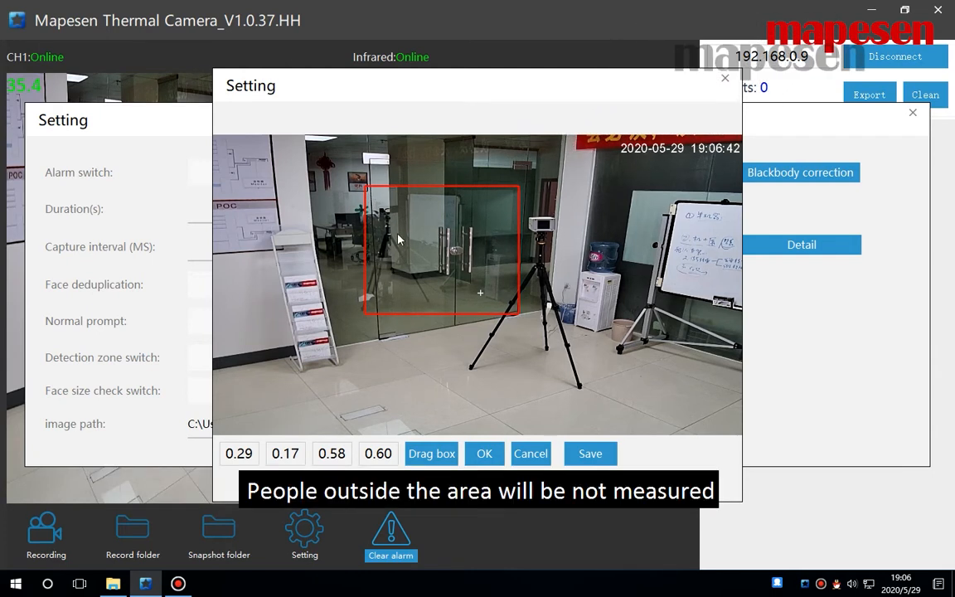
mouse_move(311, 232)
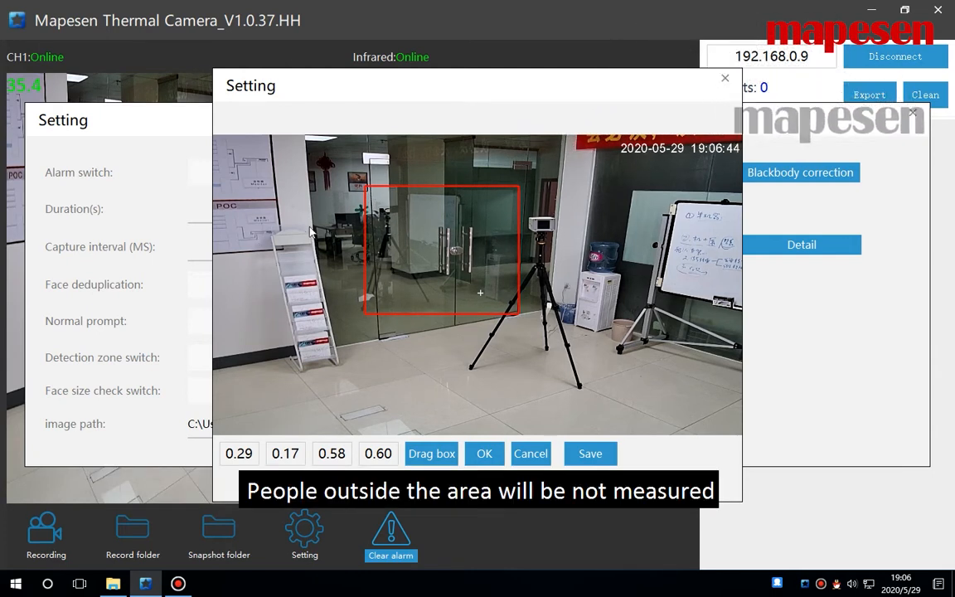
Step: Save the door detection zone 0.29, 0.17, 0.58, 0.60 and acknowledge Setting Finished
left_click(590, 452)
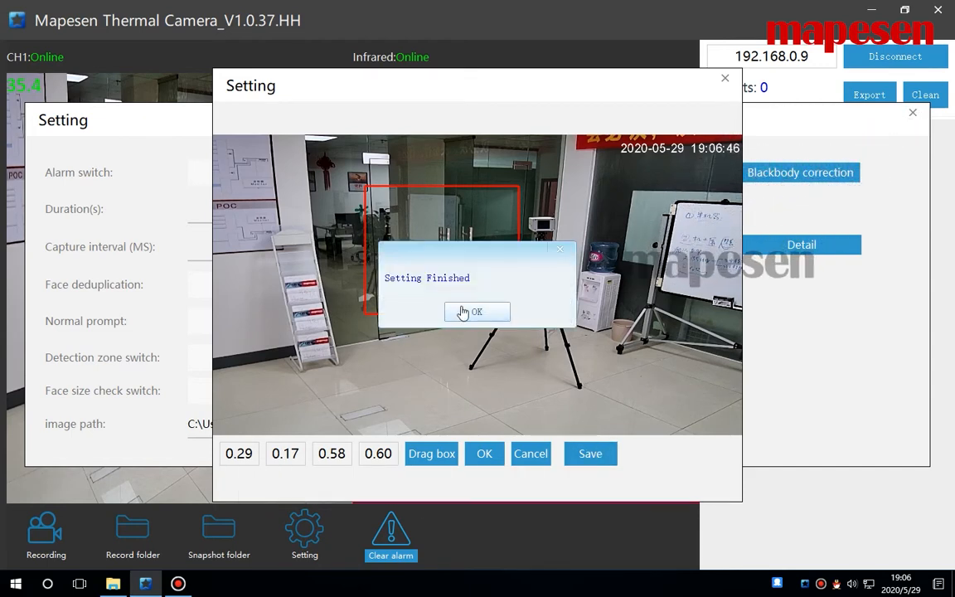
left_click(476, 311)
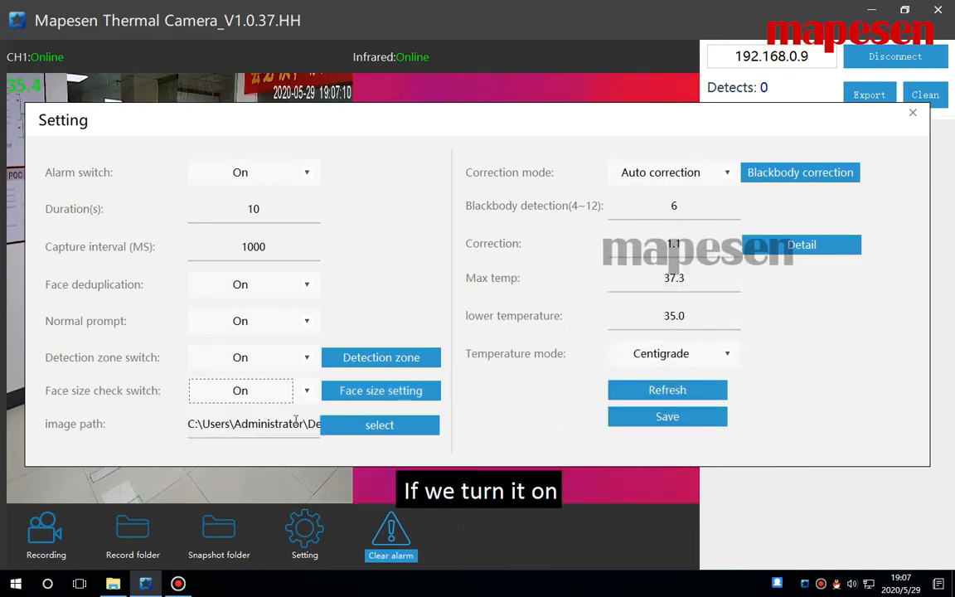
Step: Save face size limits min 0.0585×0.0670 and max 0.1756×0.2210, then acknowledge
left_click(380, 391)
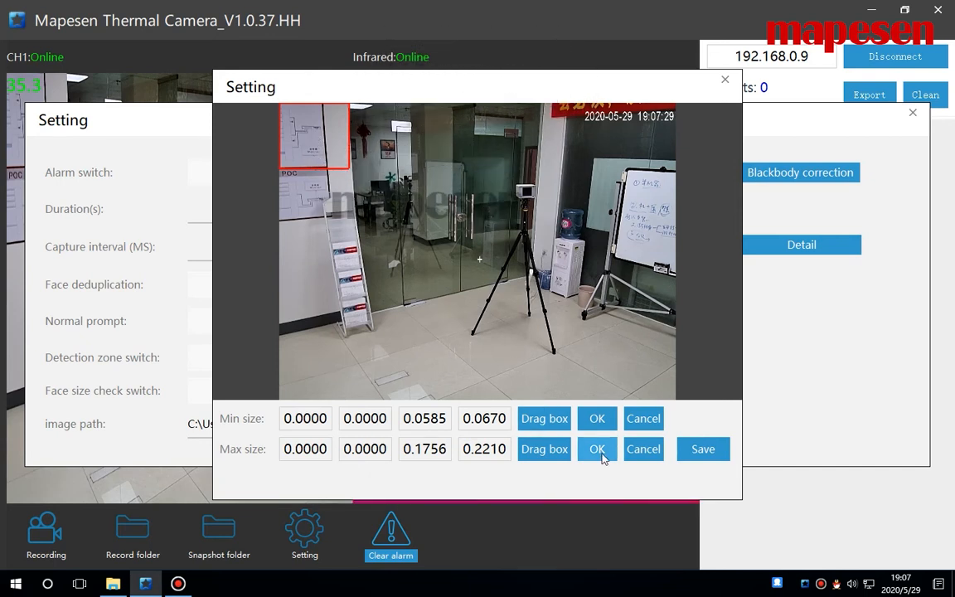
left_click(596, 448)
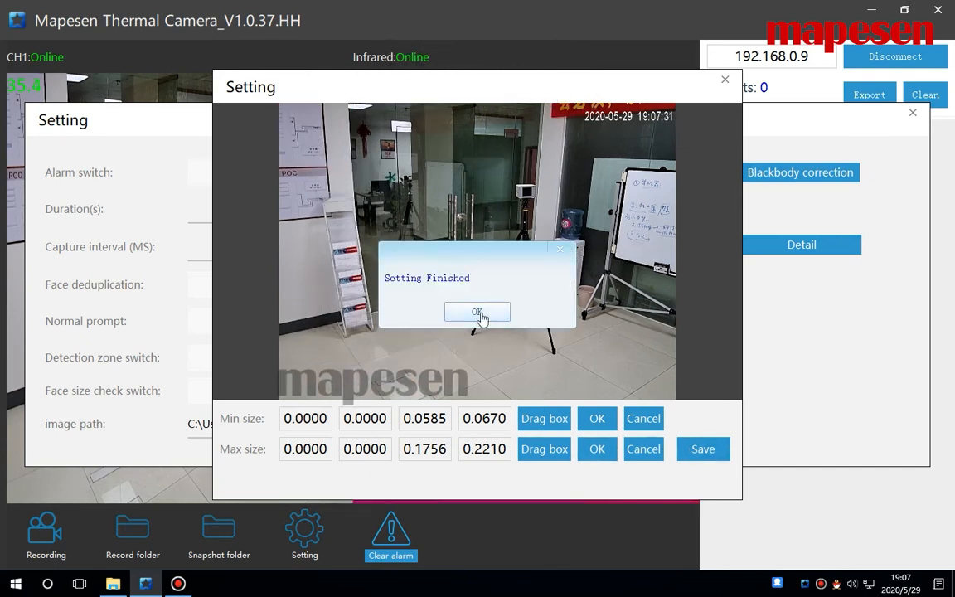
left_click(476, 312)
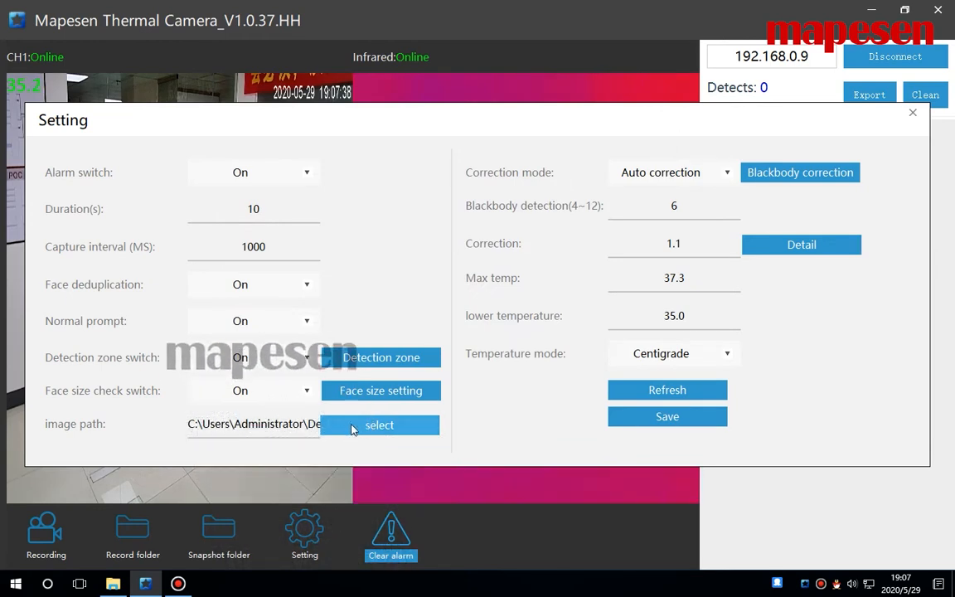
Step: Browse the folder tree and confirm the save folder for captured face snapshots
left_click(379, 424)
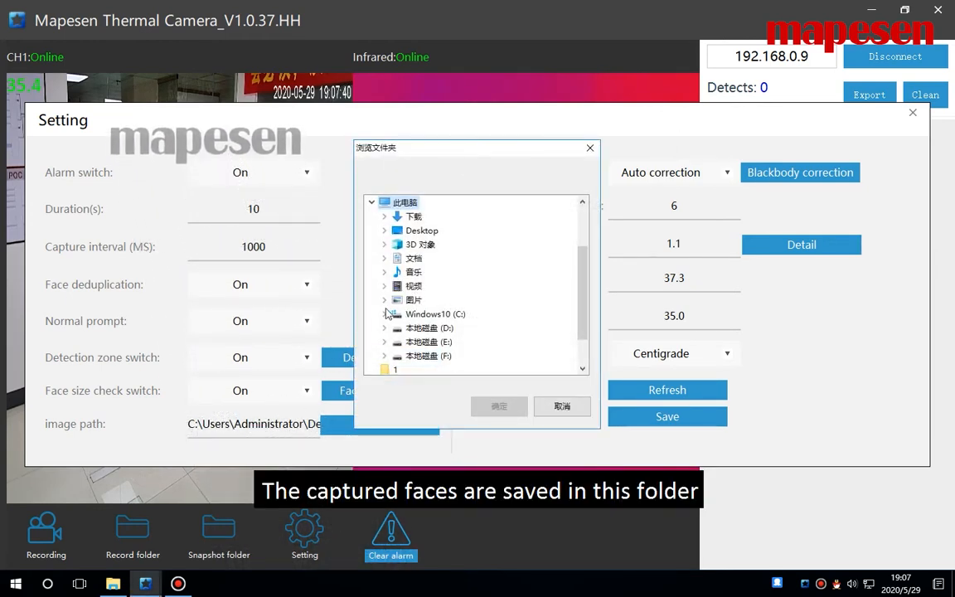
scroll("up", 3)
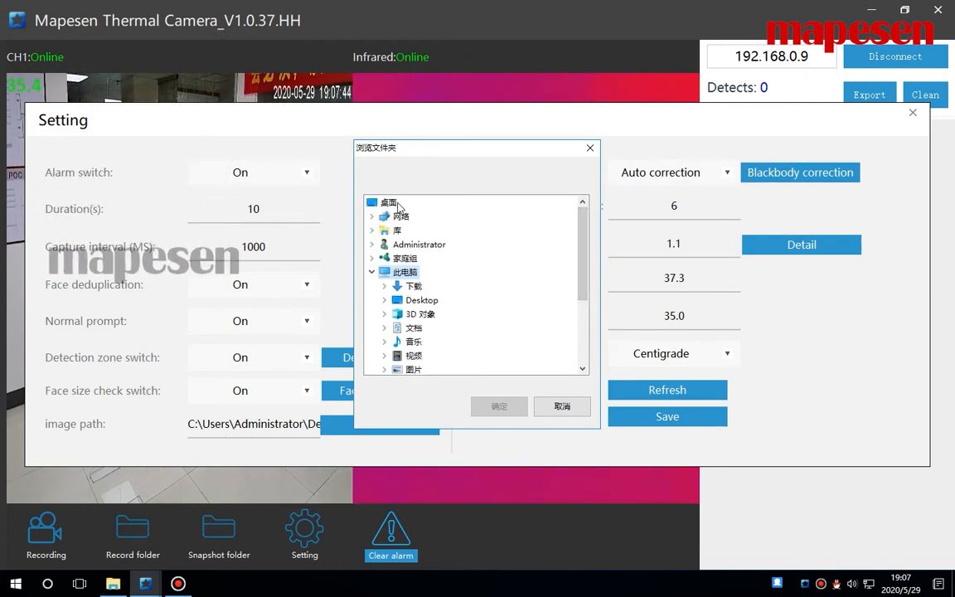
scroll("down", 3)
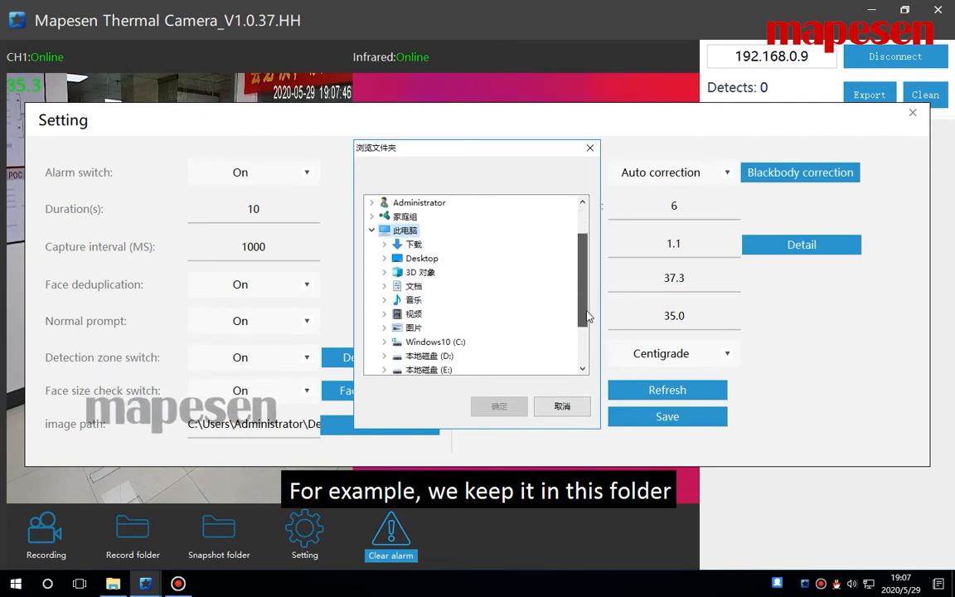
scroll("down", 3)
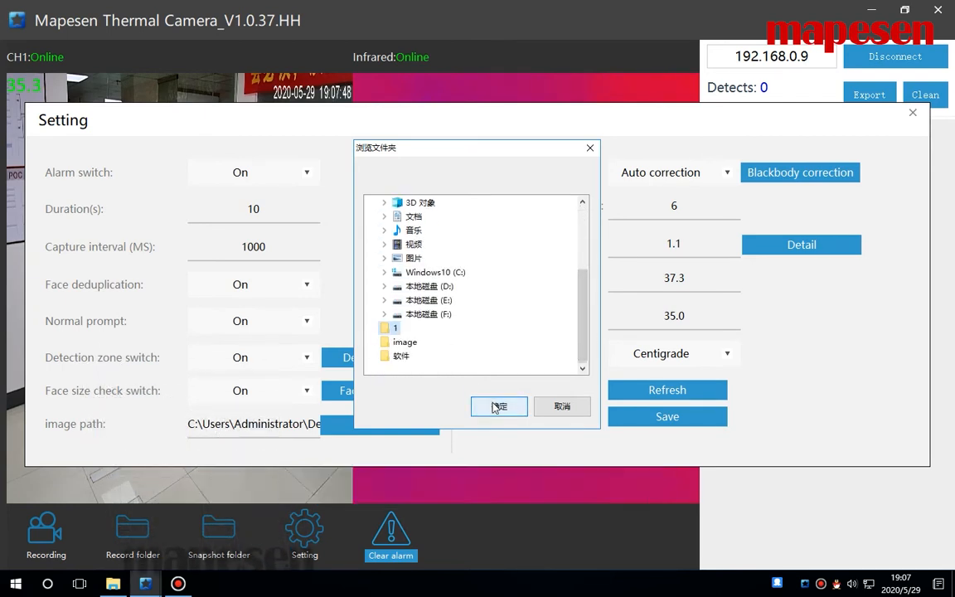
left_click(499, 406)
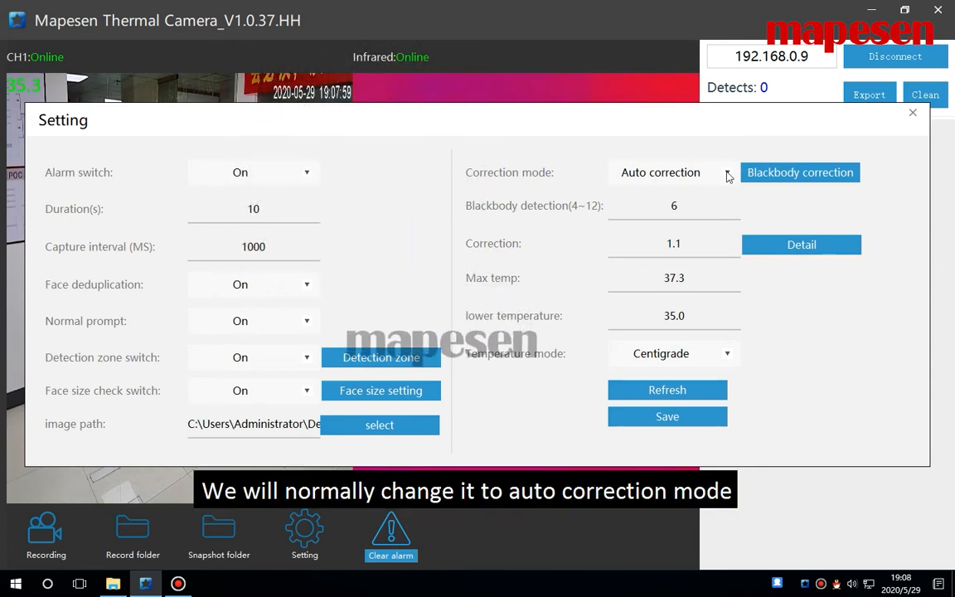
Step: Use Blackbody correction mode and save the region (0.62, 0.31, 0.65, 0.36) at 36.4°C
left_click(726, 173)
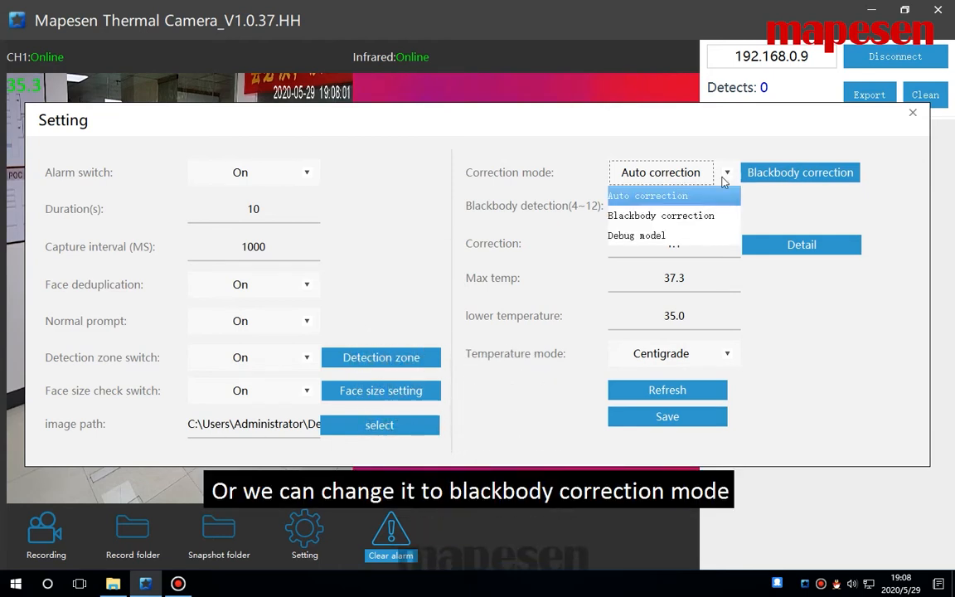
left_click(661, 214)
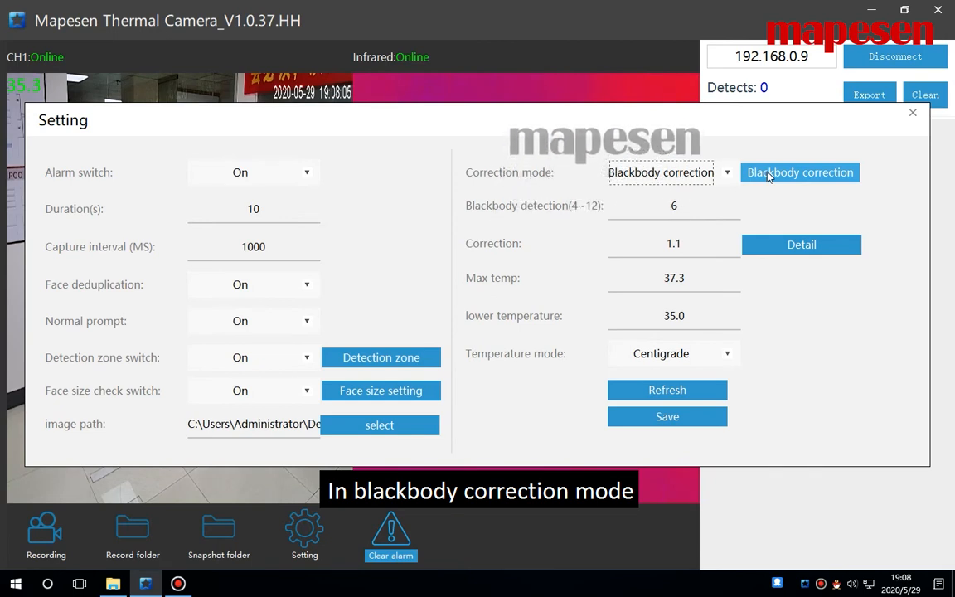
left_click(799, 172)
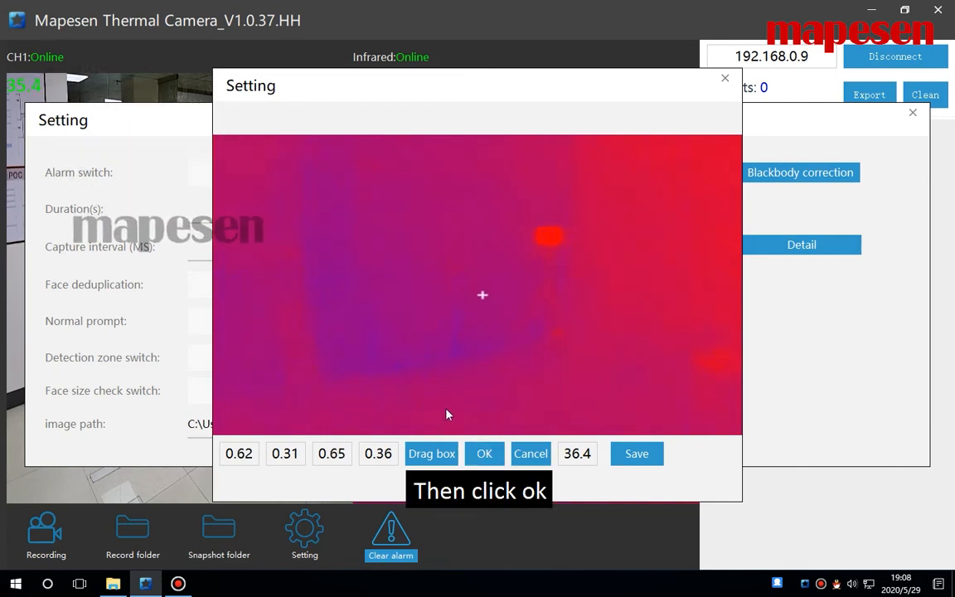
left_click(484, 454)
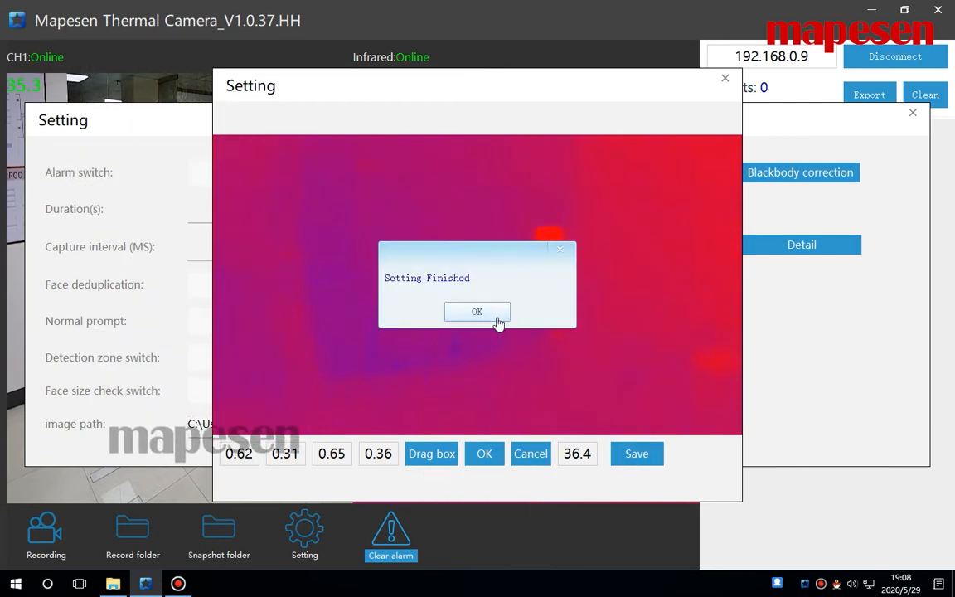
left_click(477, 311)
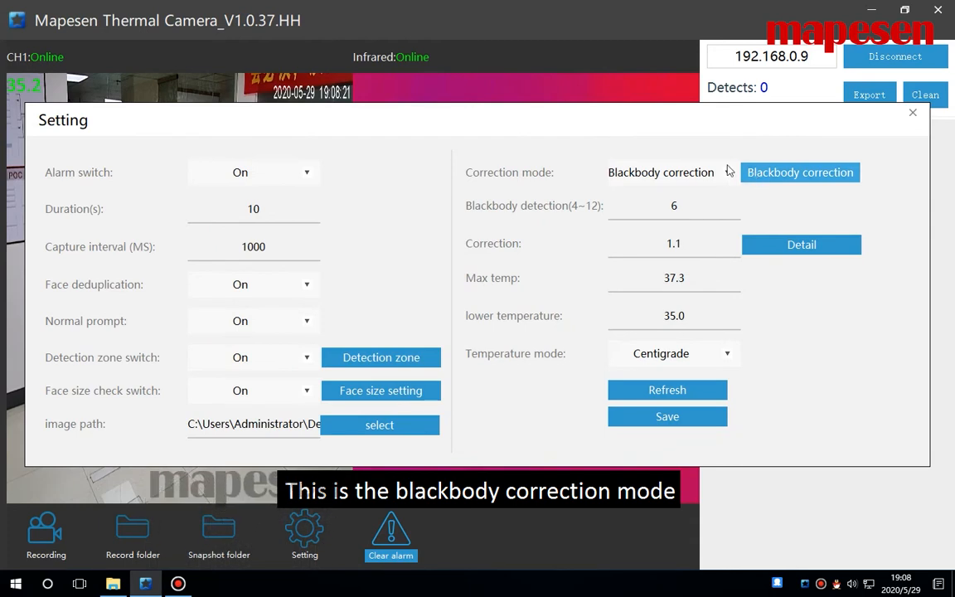
mouse_move(728, 174)
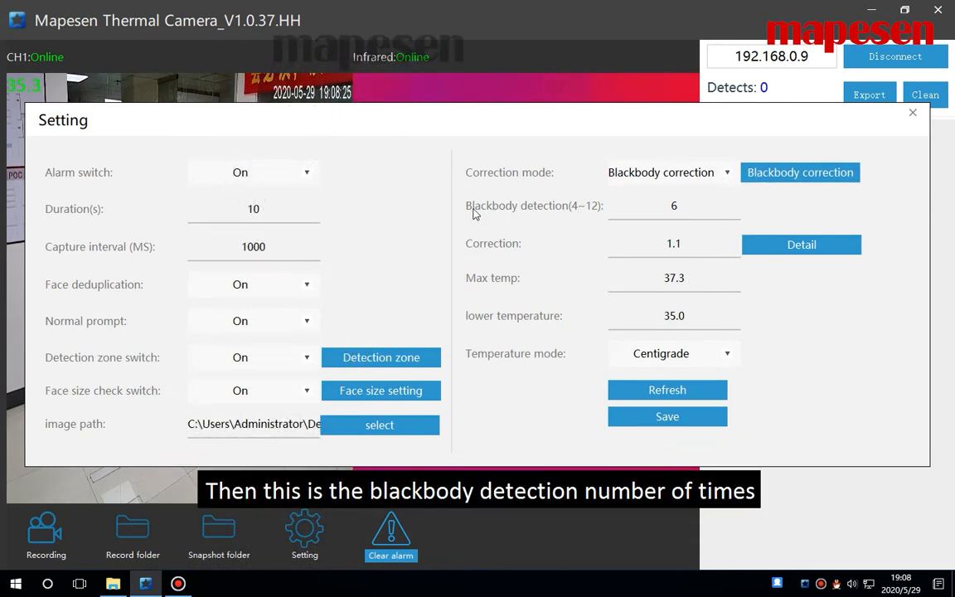
Step: Review compensation, blackbody mode and time-period details, then select the max and lowest temperature fields
left_click(673, 205)
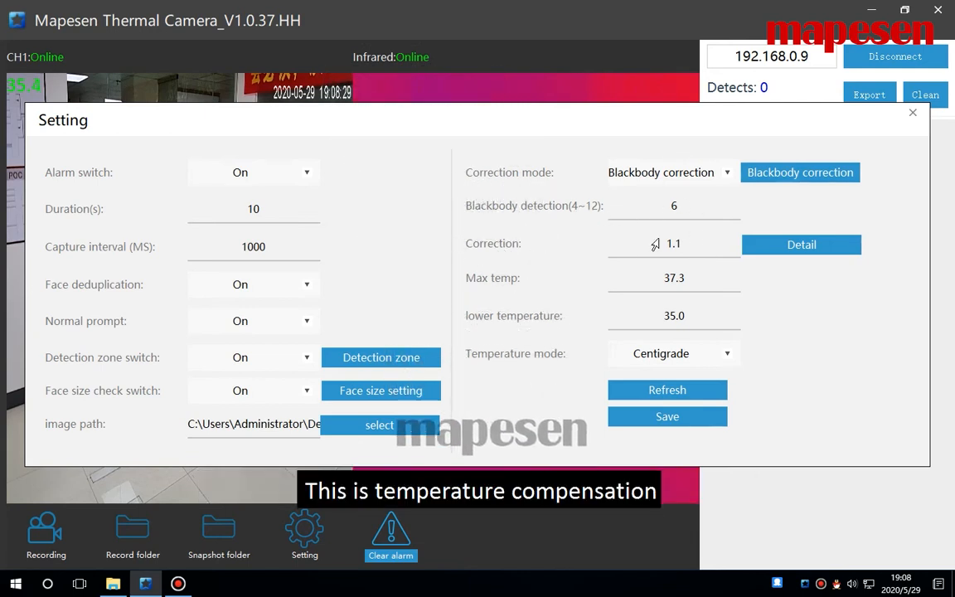
triple_click(673, 243)
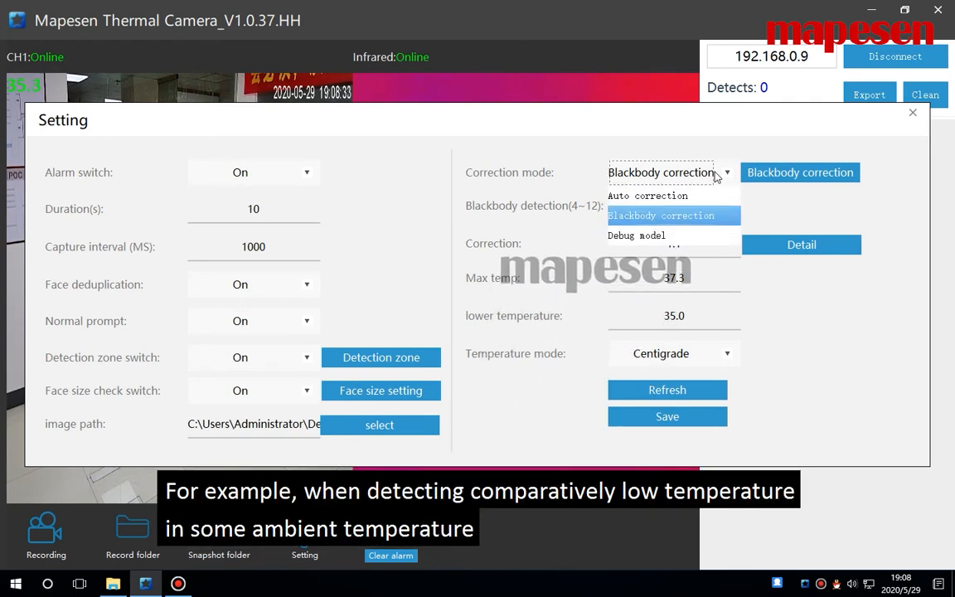
left_click(660, 215)
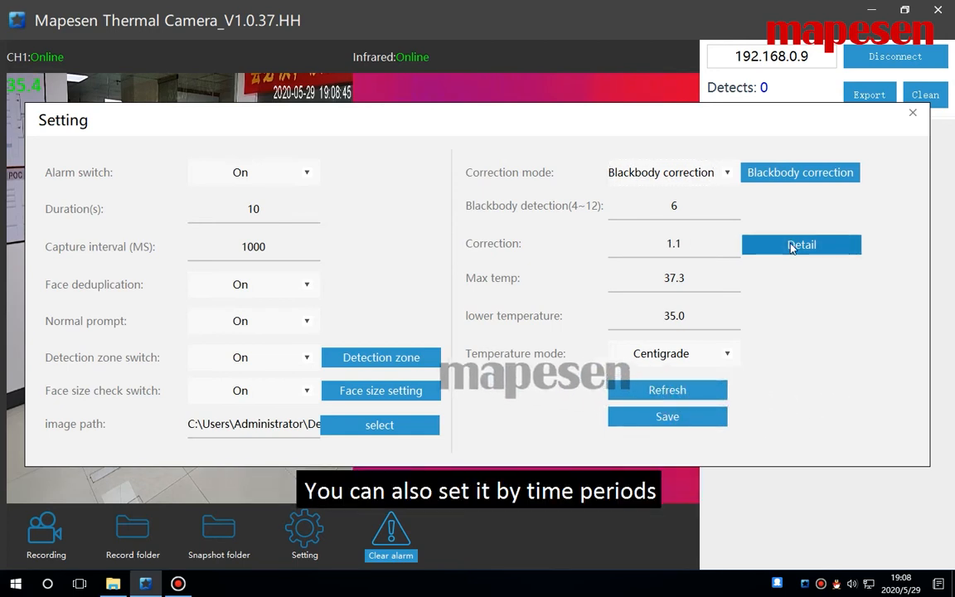
left_click(801, 244)
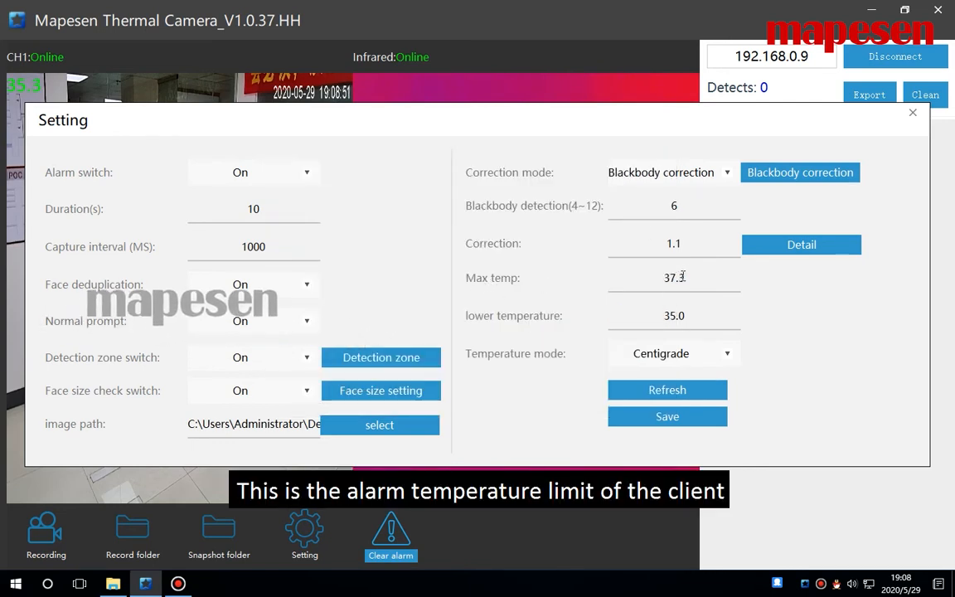
triple_click(674, 276)
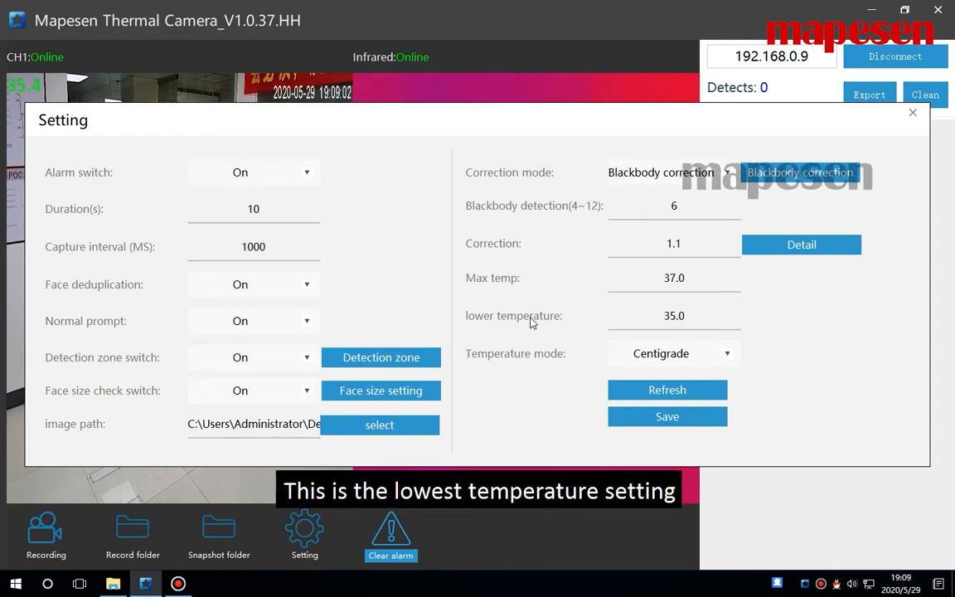
triple_click(673, 316)
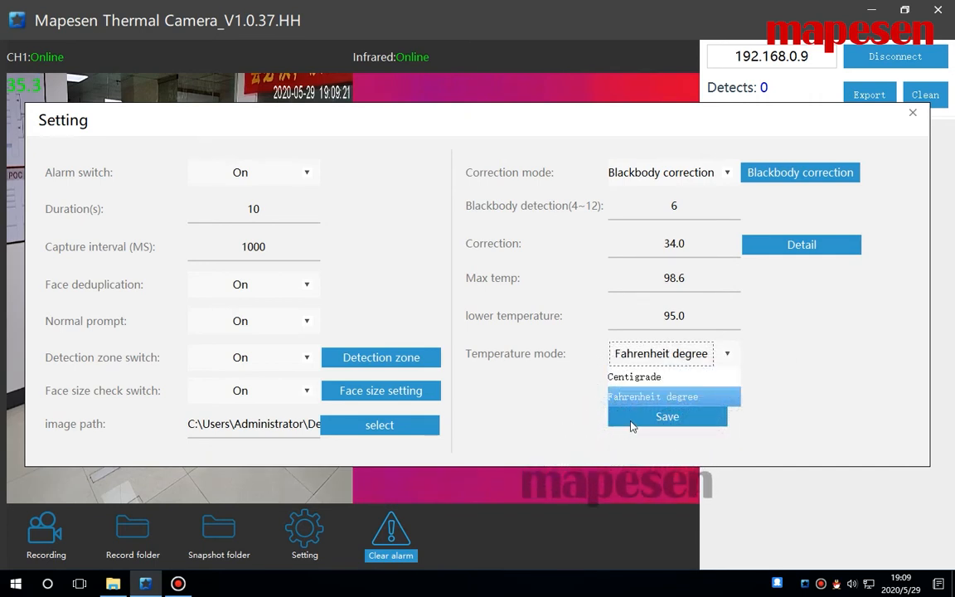
Step: Save the Fahrenheit temperature mode, acknowledge Setting Finished, and close the Setting dialog
left_click(667, 416)
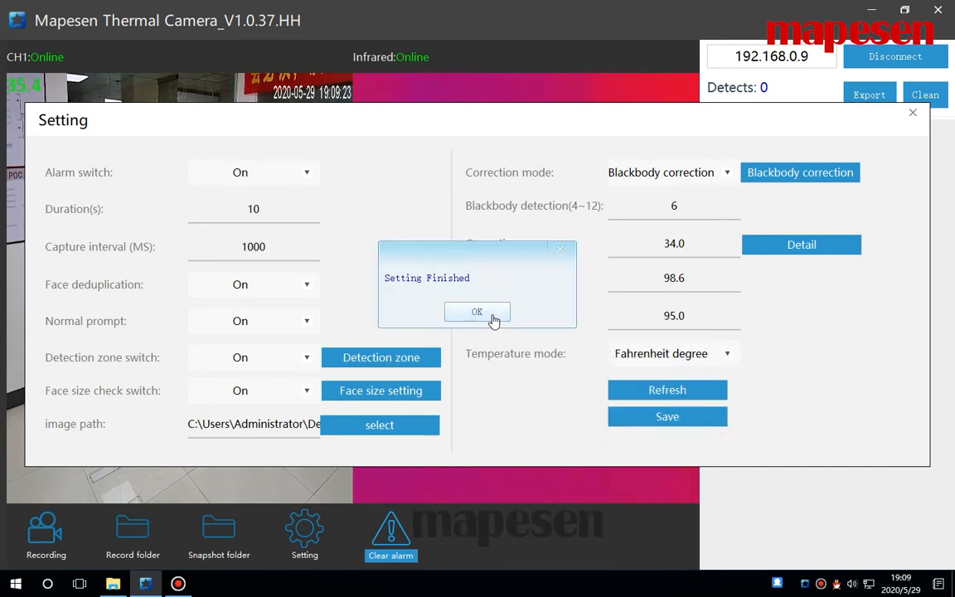
left_click(476, 312)
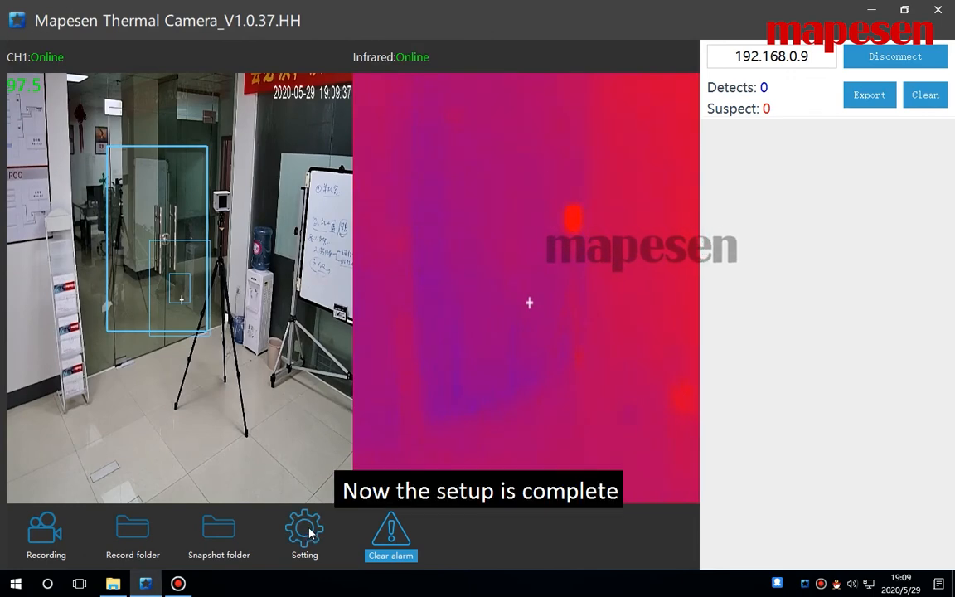
left_click(304, 531)
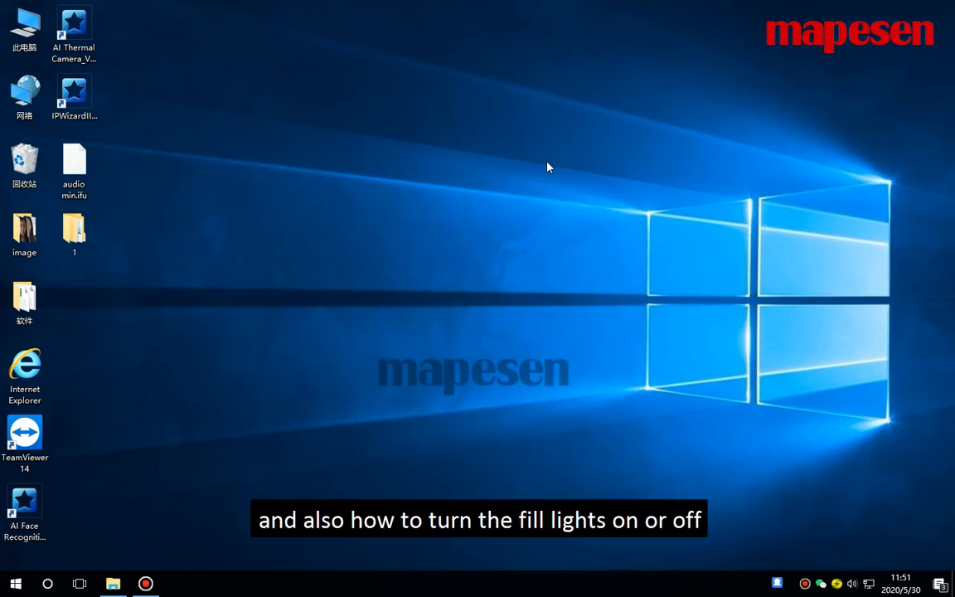
mouse_move(232, 131)
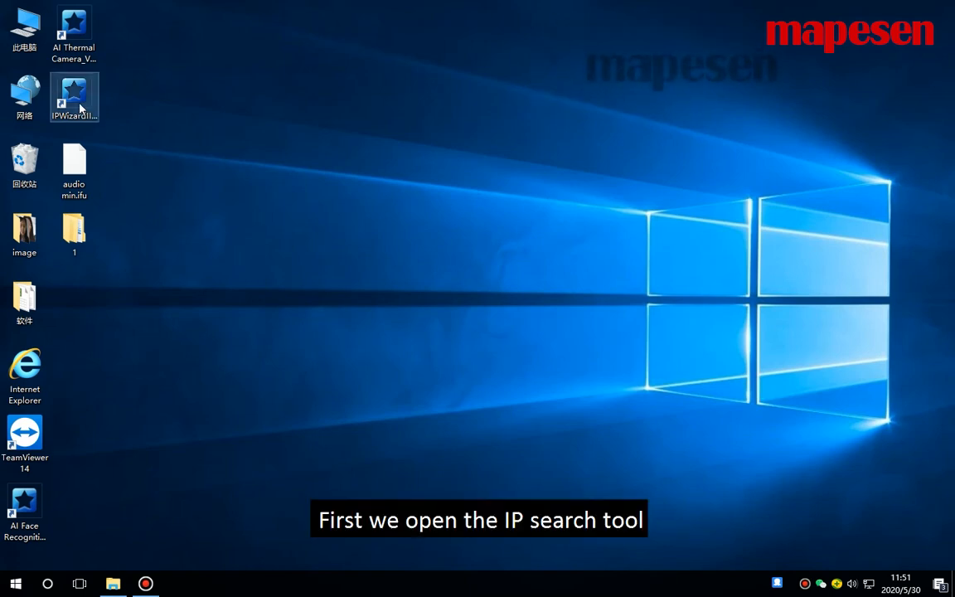
Step: Launch IPWizardIII, search for cameras, and open the 192.168.0.9 device web page
double_click(74, 97)
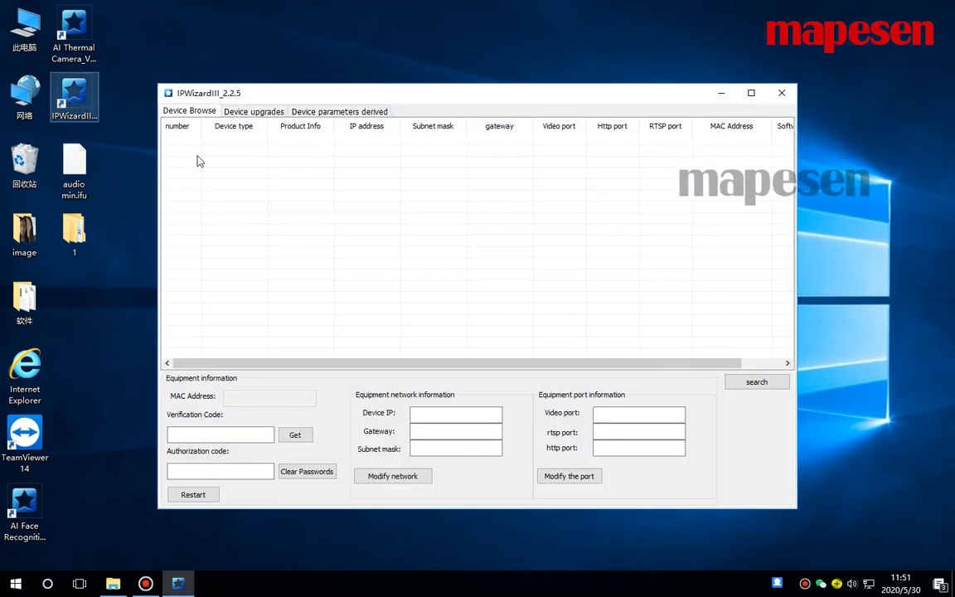
left_click(755, 382)
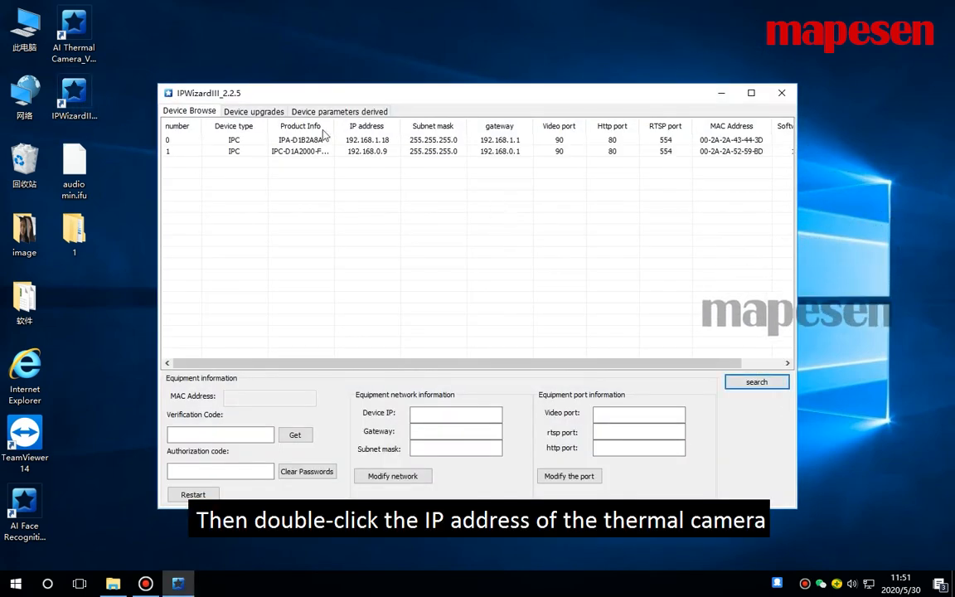
double_click(367, 151)
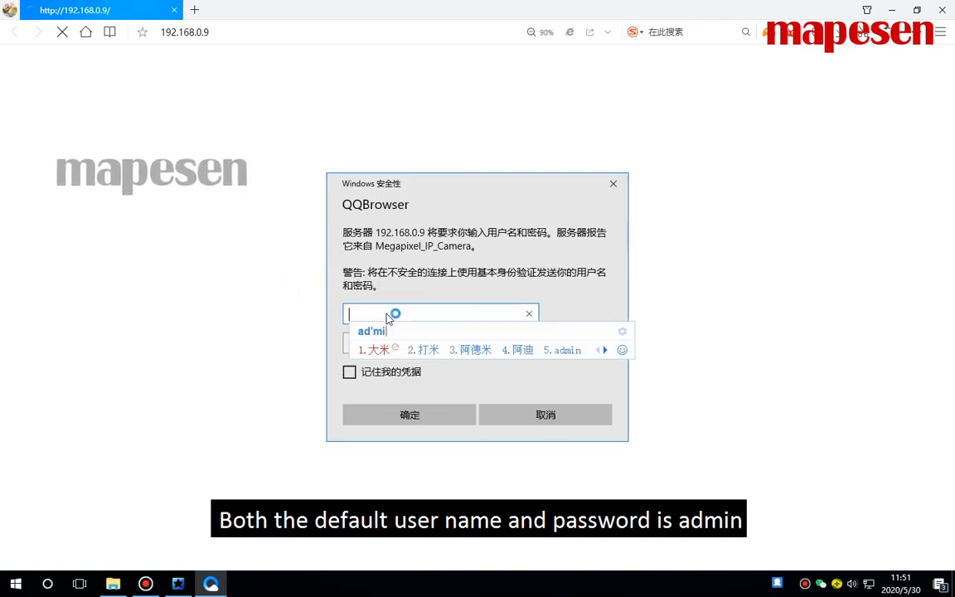
Step: Log in as admin and switch the interface language to English
type("admin")
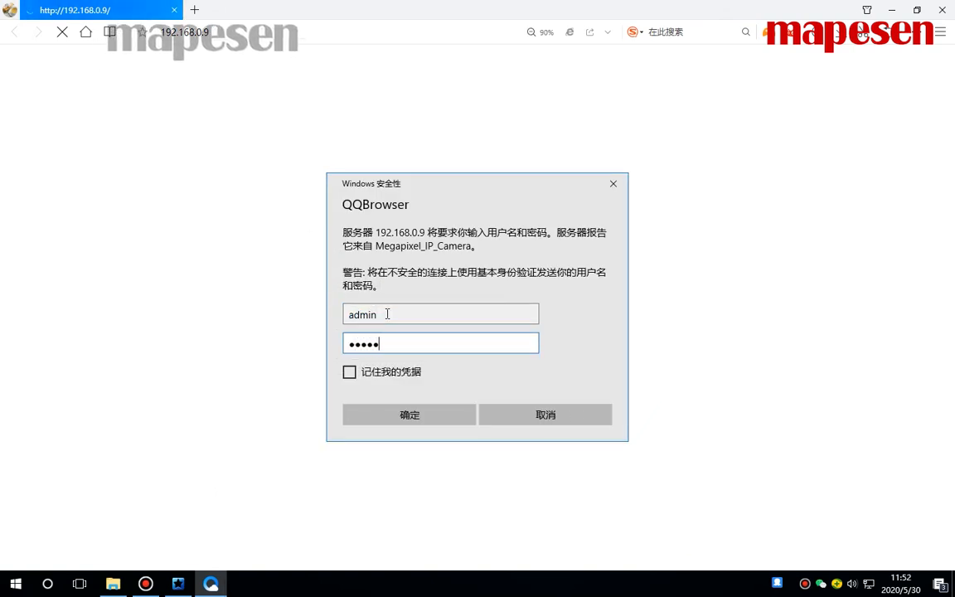
left_click(409, 414)
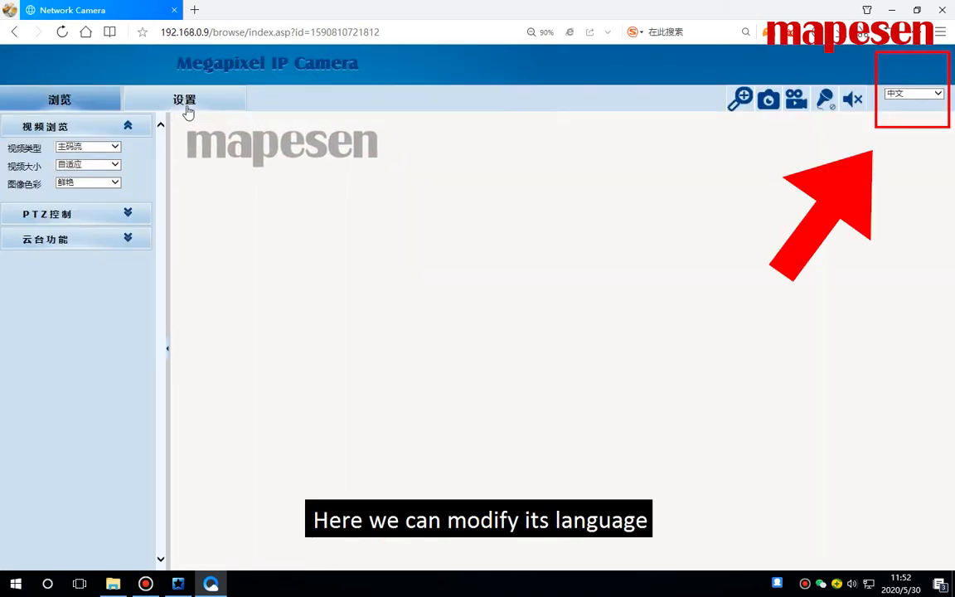
left_click(912, 93)
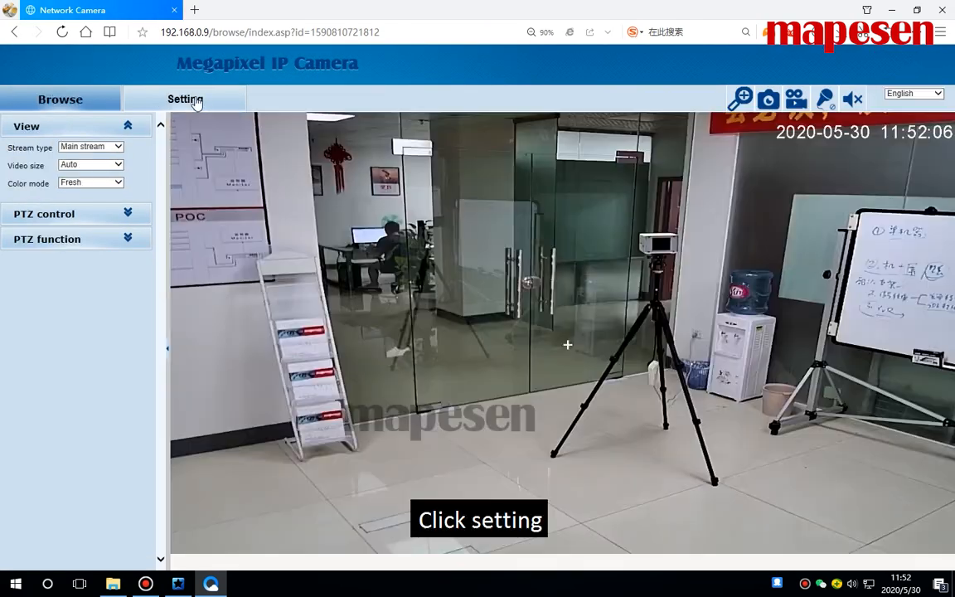
Step: Sync the camera's clock to the PC from Setting > Time and dismiss the success message
left_click(185, 98)
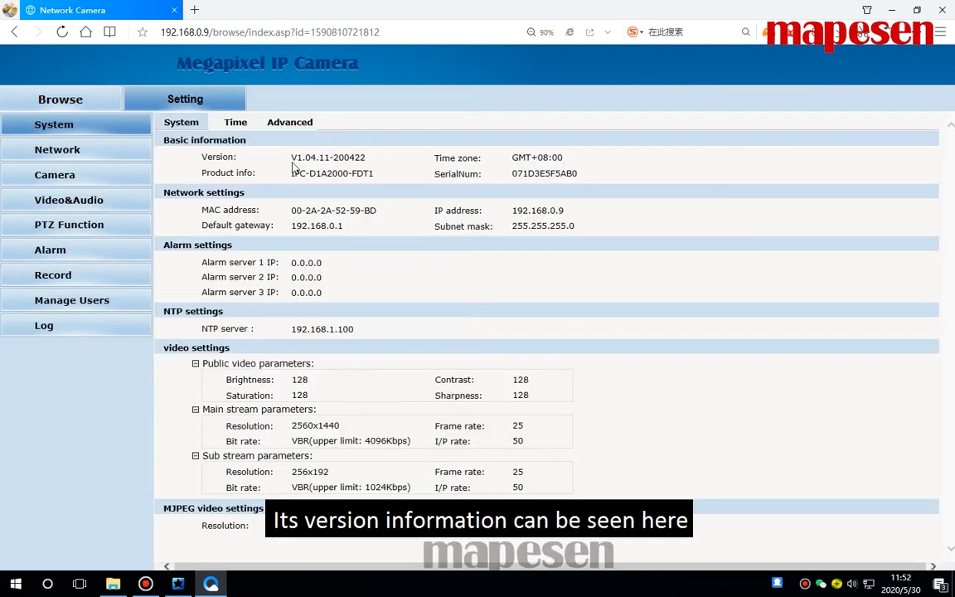
double_click(327, 157)
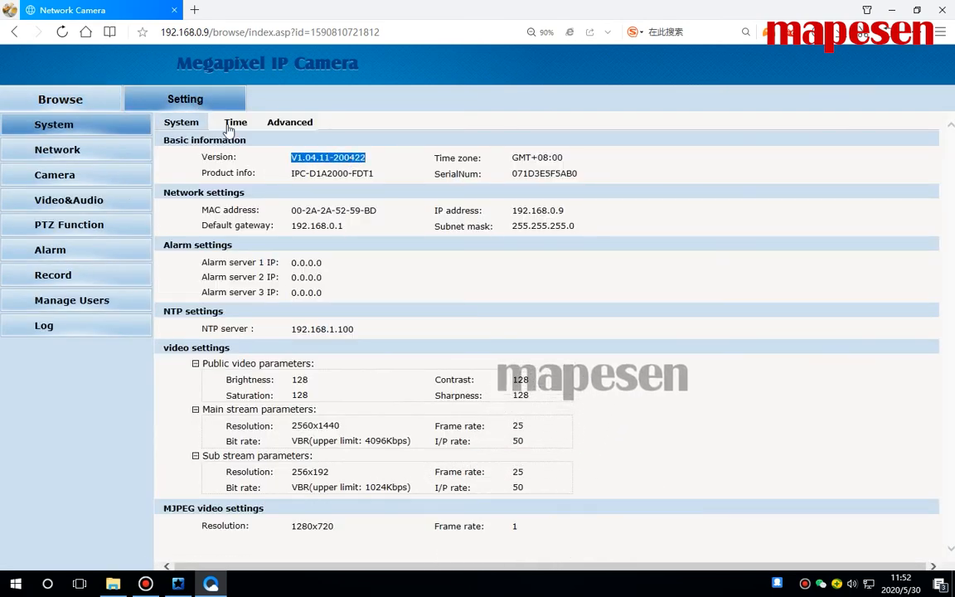
left_click(235, 122)
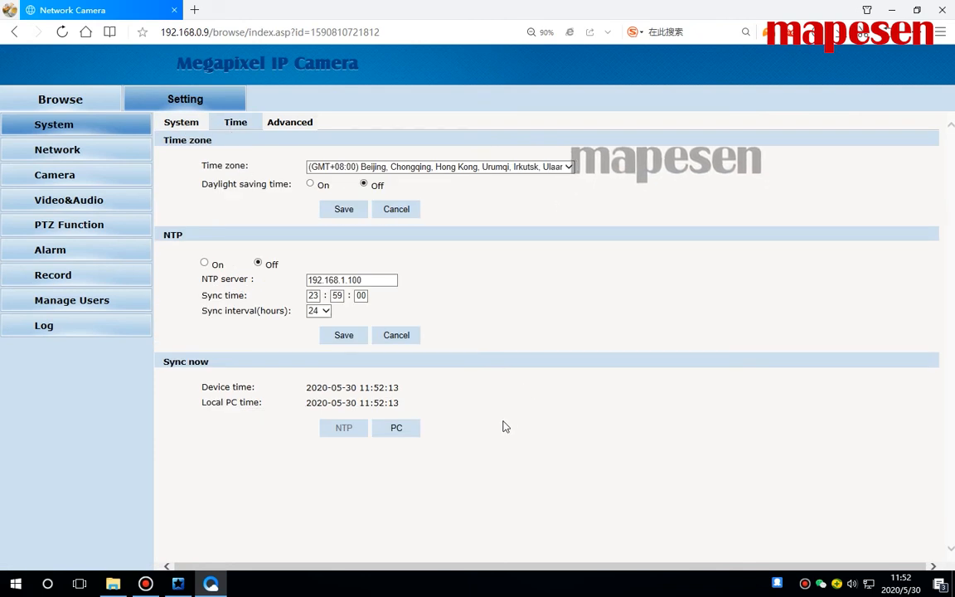
left_click(396, 428)
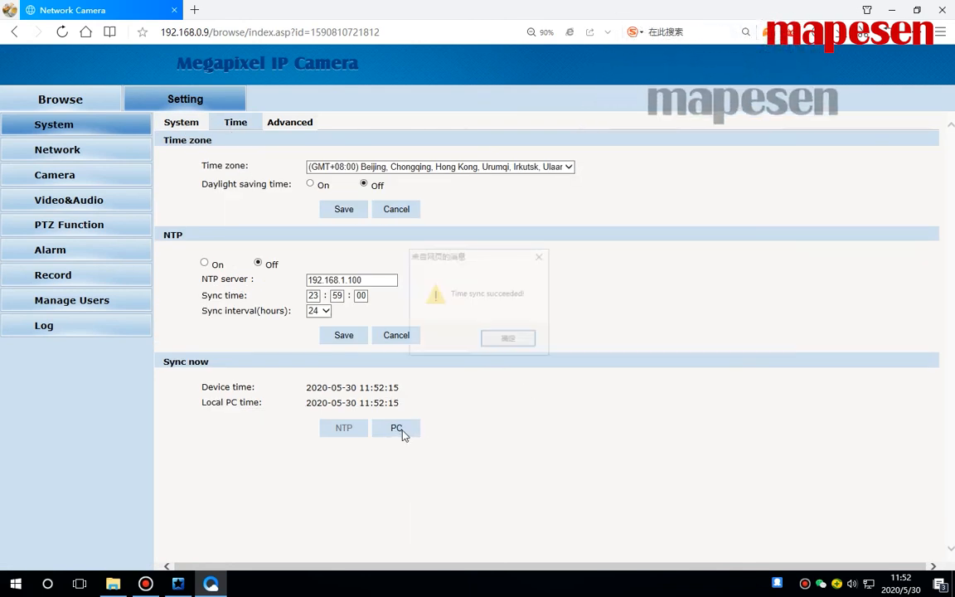
left_click(507, 337)
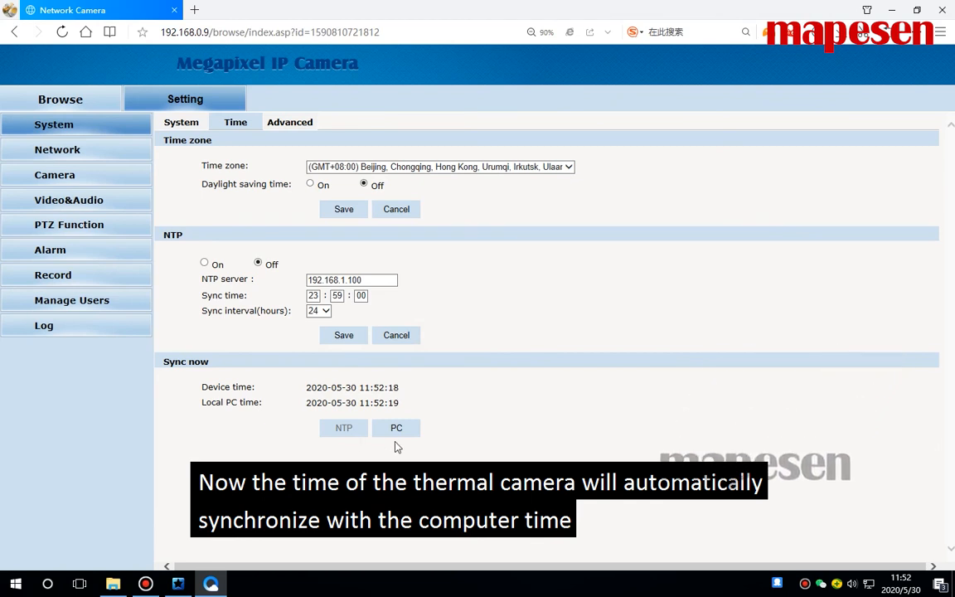
mouse_move(307, 150)
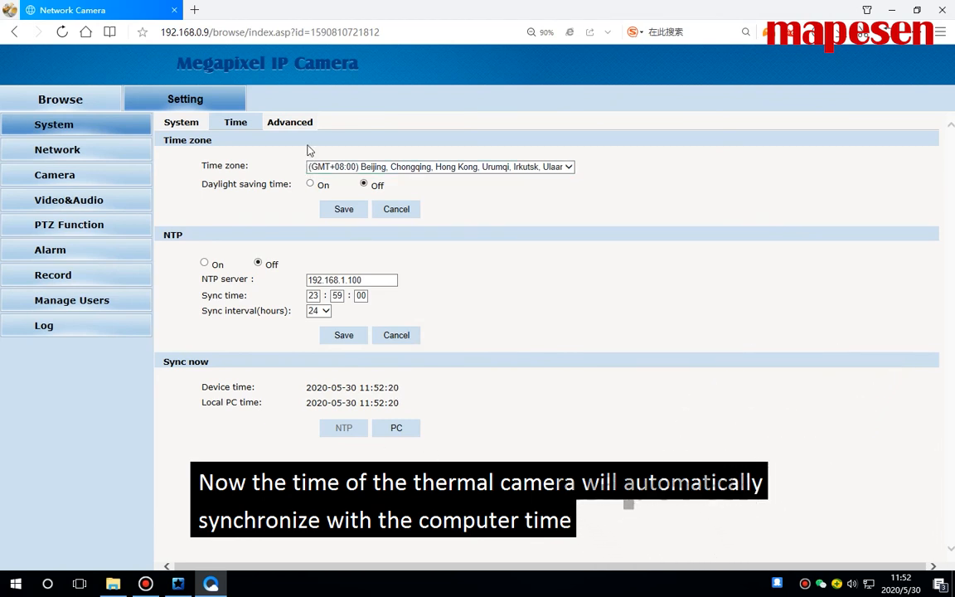
Step: On the Advanced tab, pick a Desktop firmware file under Firmware upgrade
left_click(290, 122)
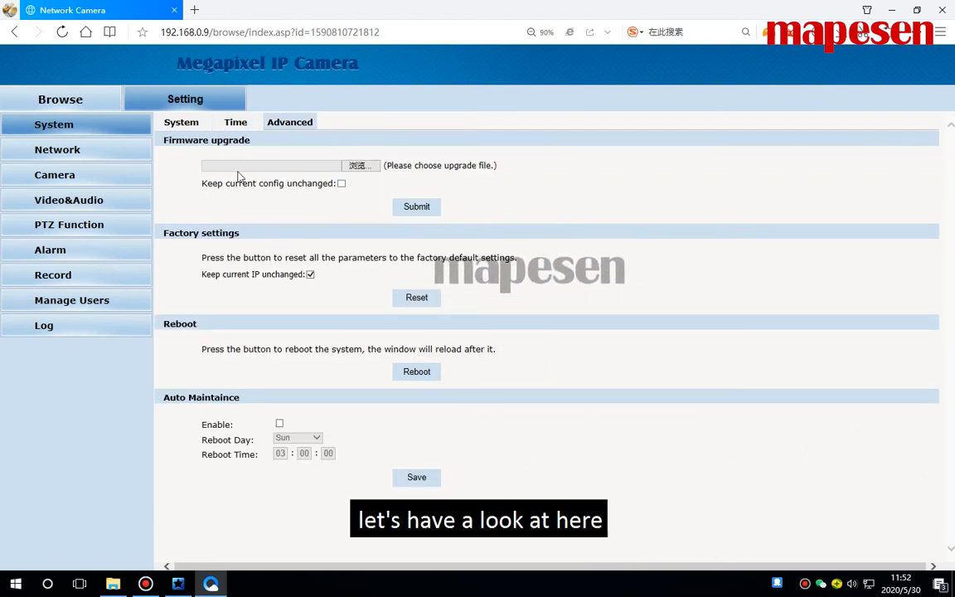
mouse_move(360, 165)
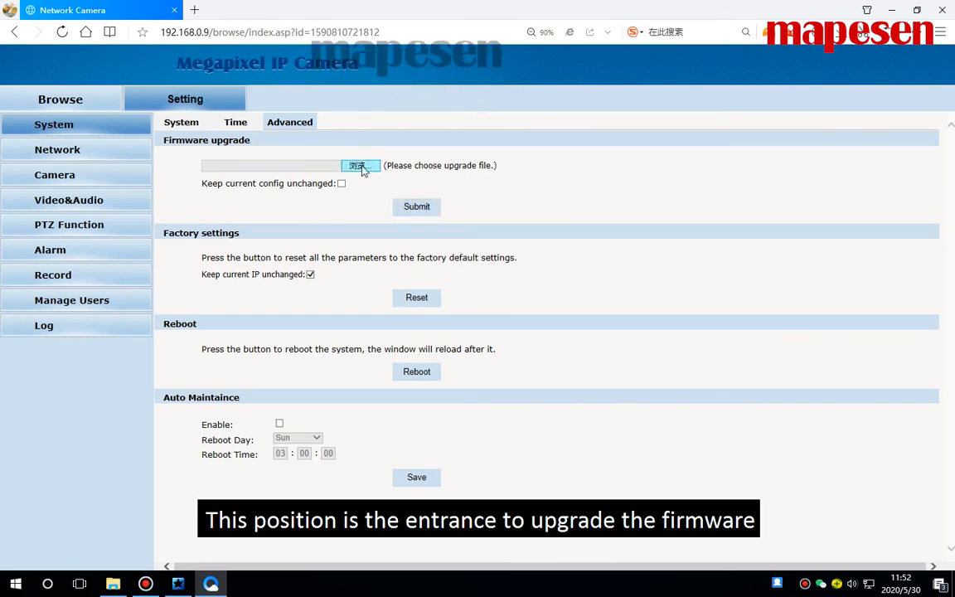
left_click(360, 165)
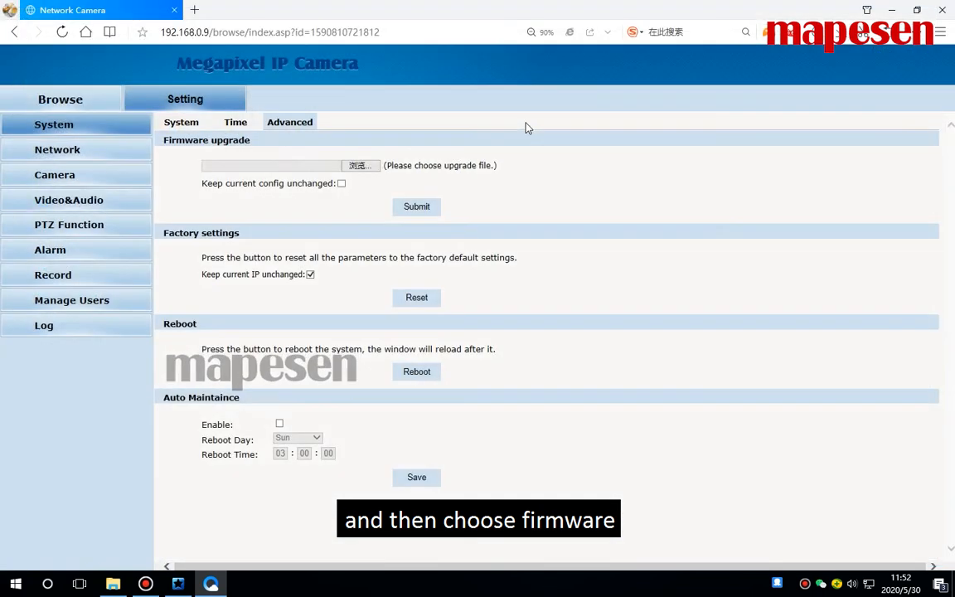
left_click(359, 166)
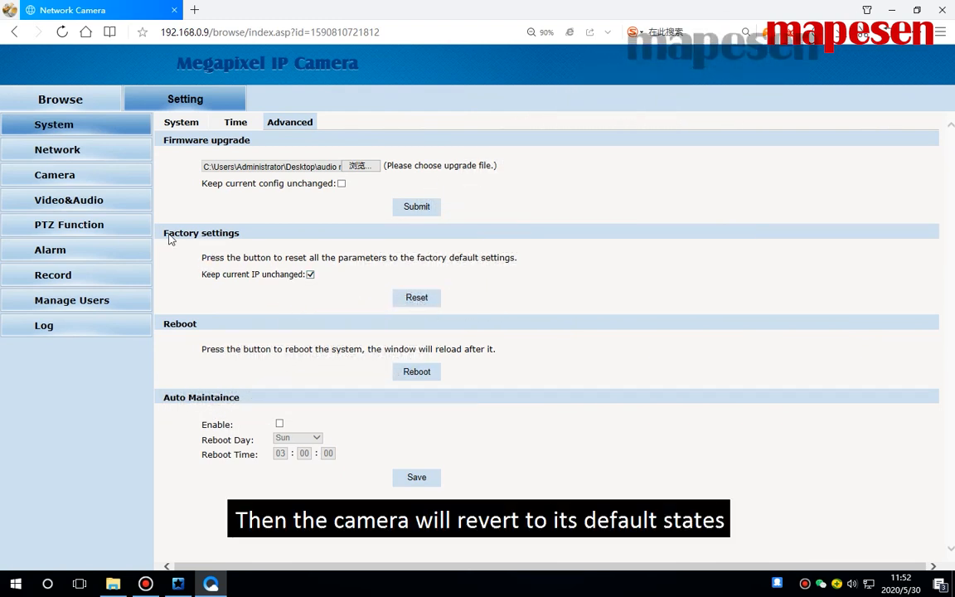
mouse_move(248, 344)
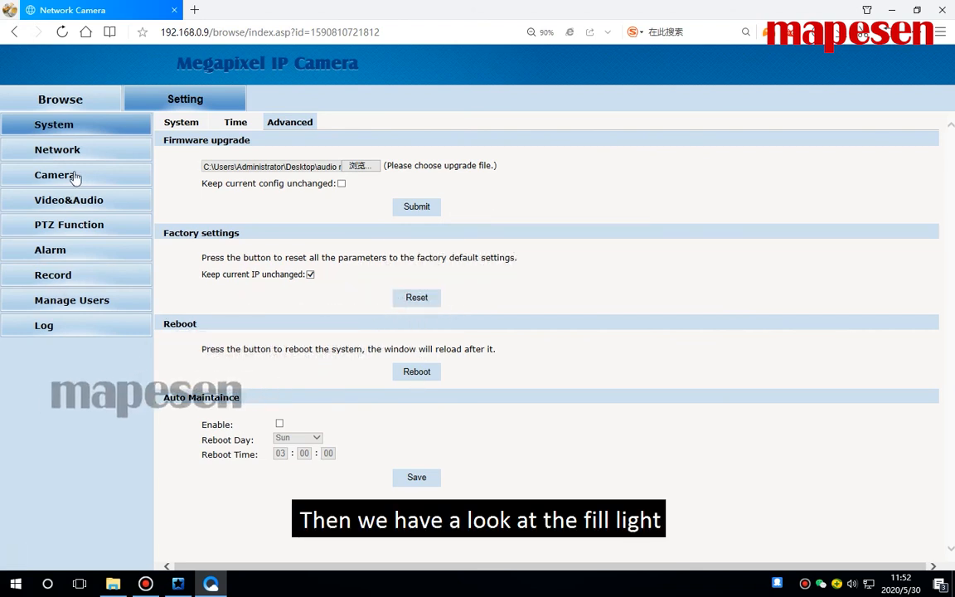
Step: Under Camera > Fill light, toggle the light switch and save it as OFF
left_click(54, 174)
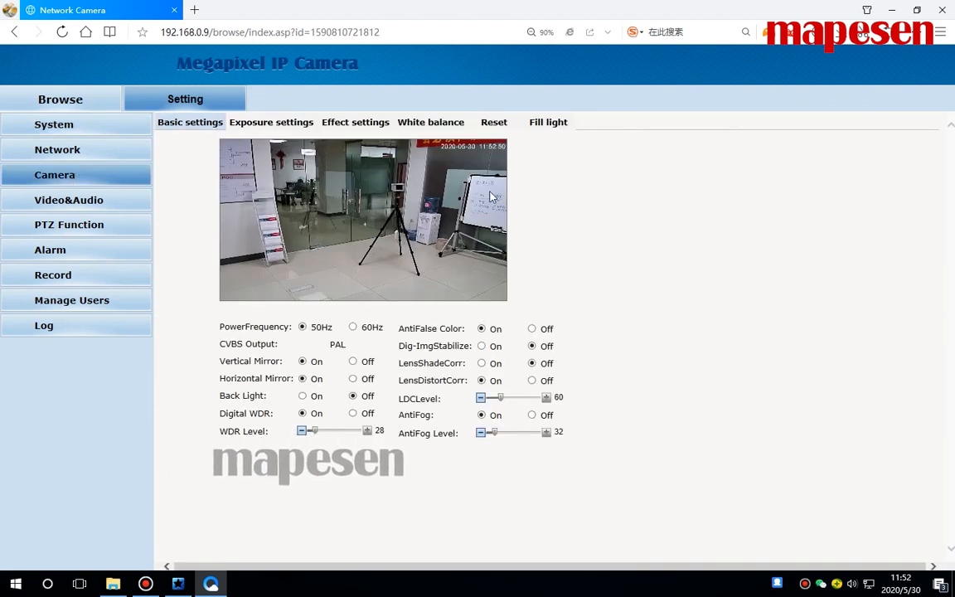
left_click(548, 122)
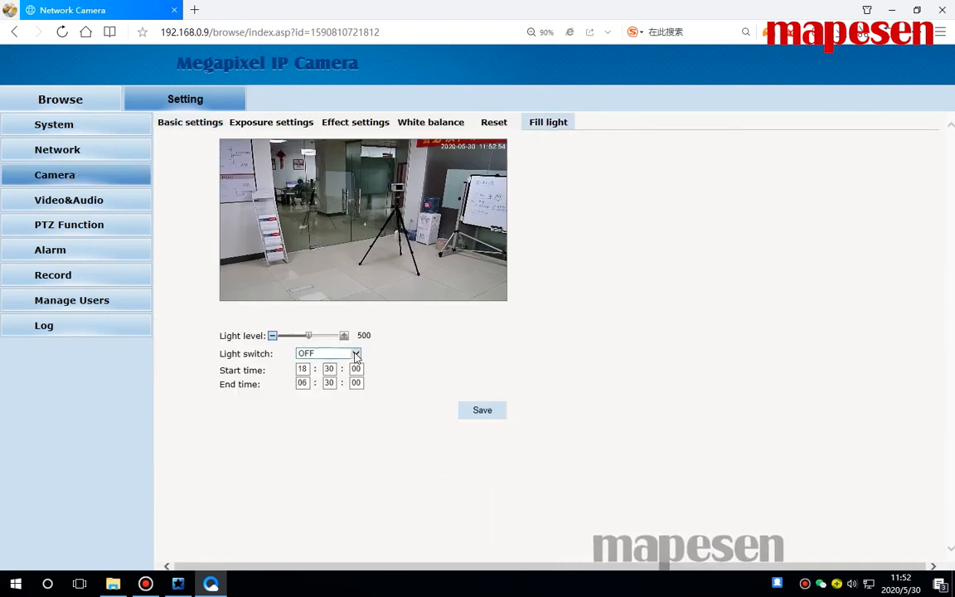
left_click(327, 353)
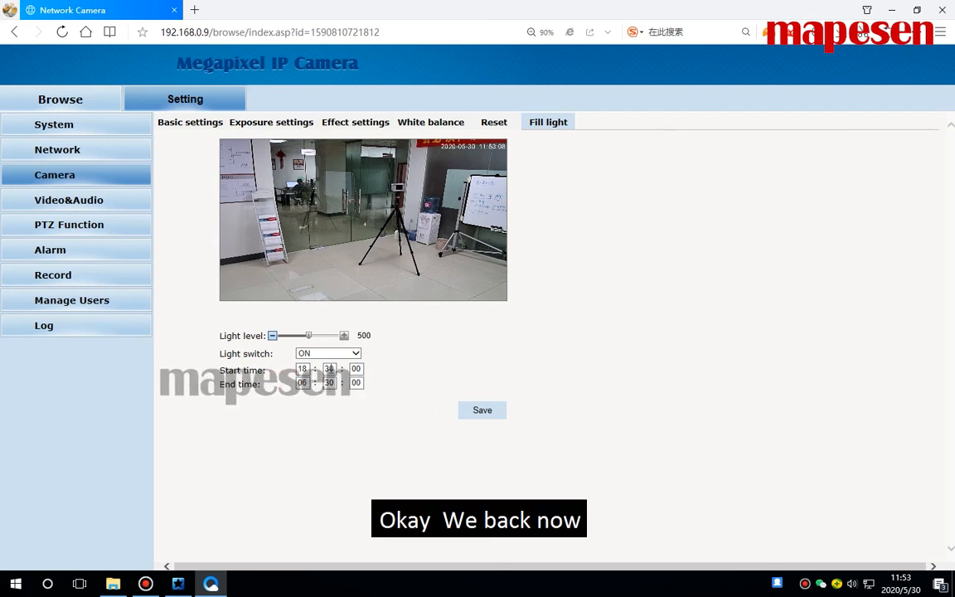
left_click(327, 353)
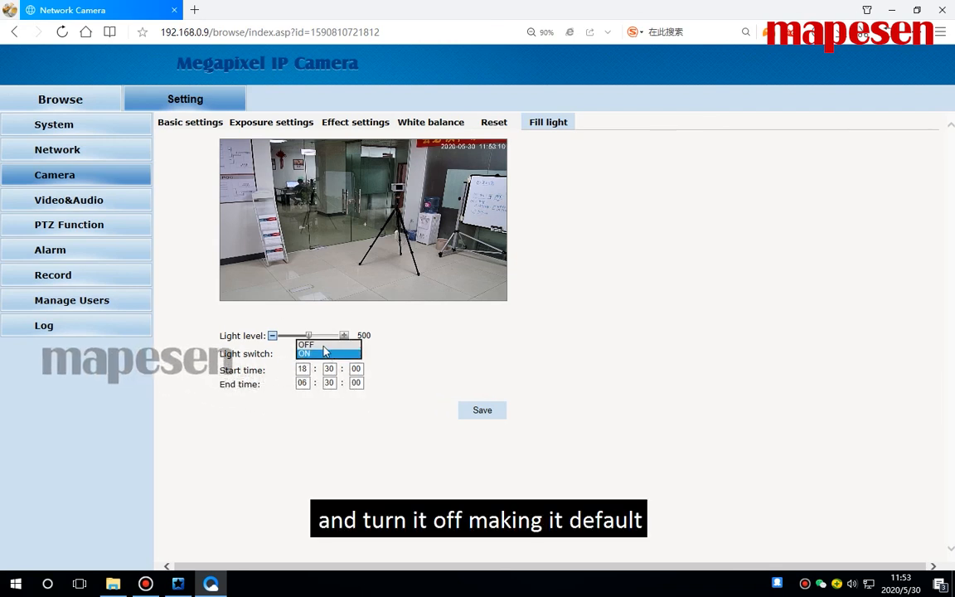
left_click(306, 344)
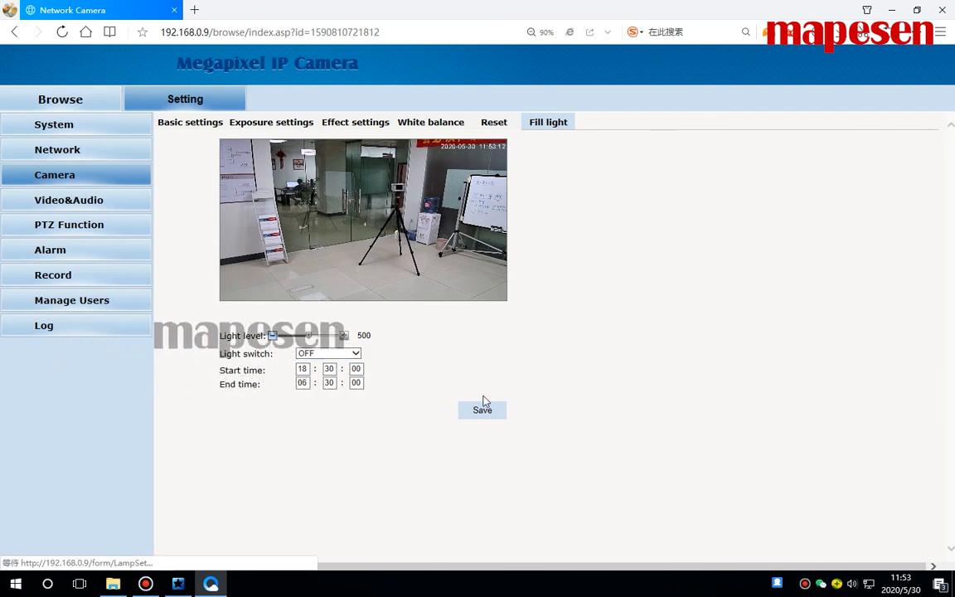